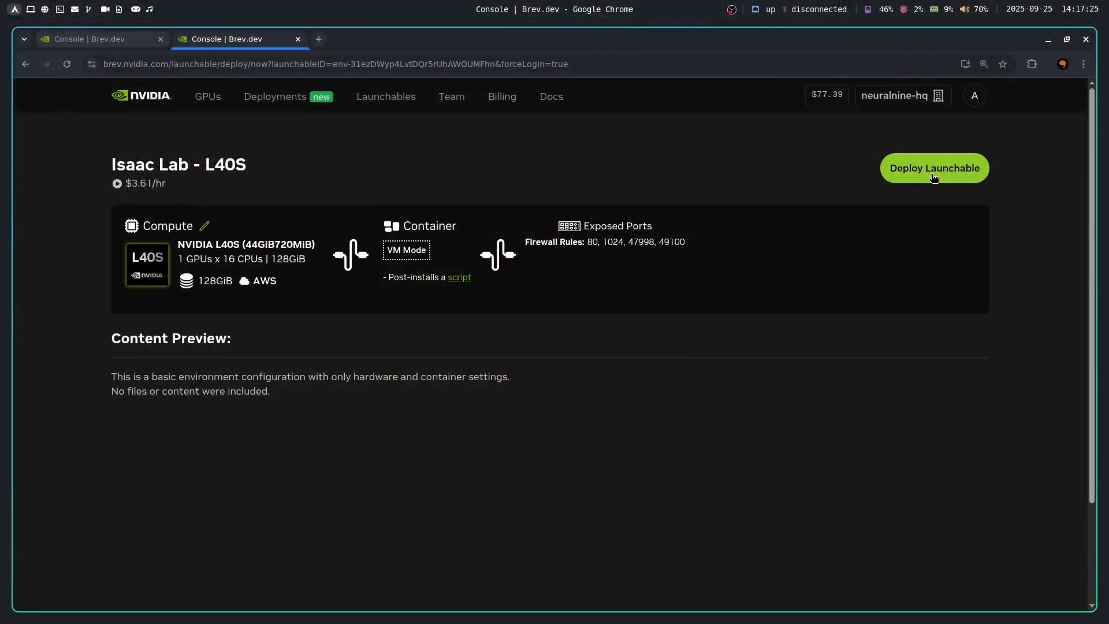
Start deploying the Isaac Lab L40S launchable and review the deployment page details
left_click(934, 168)
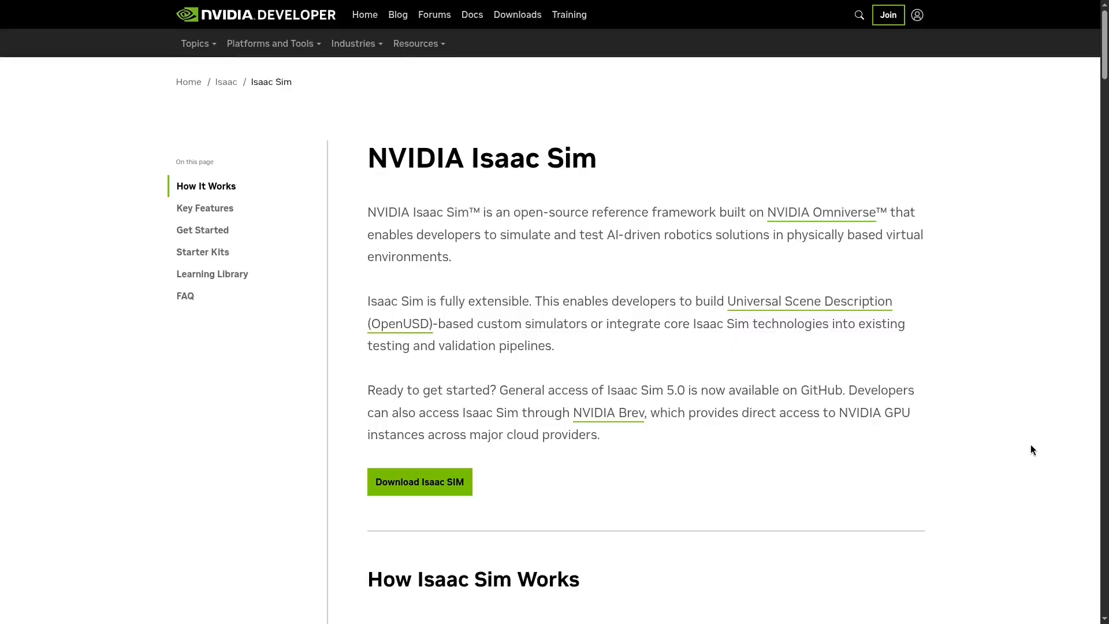
scroll("down", 3)
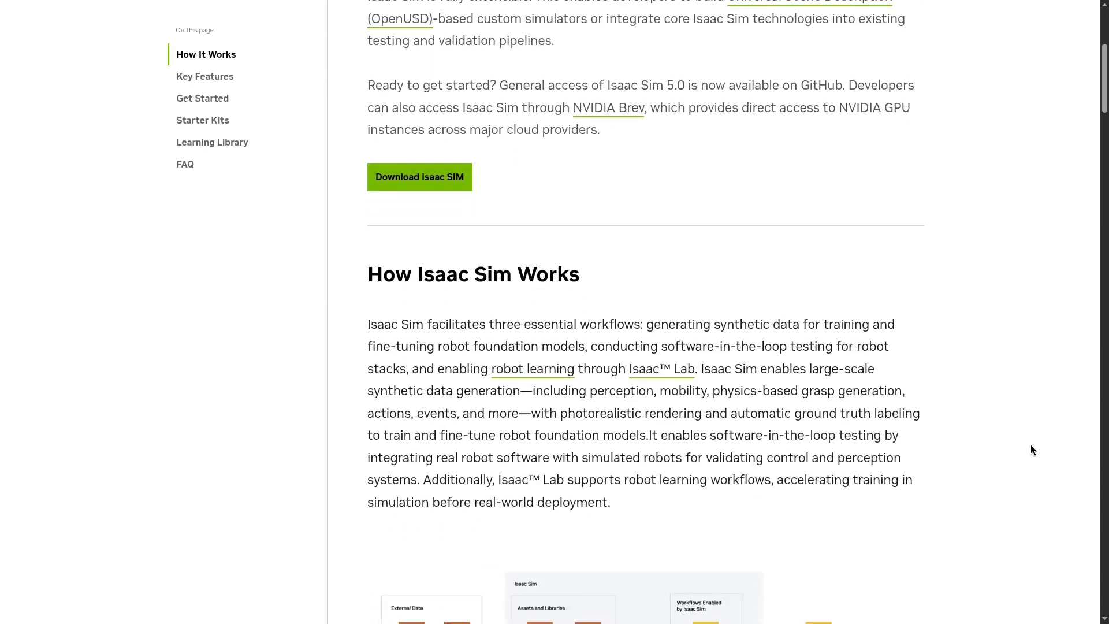
scroll("down", 3)
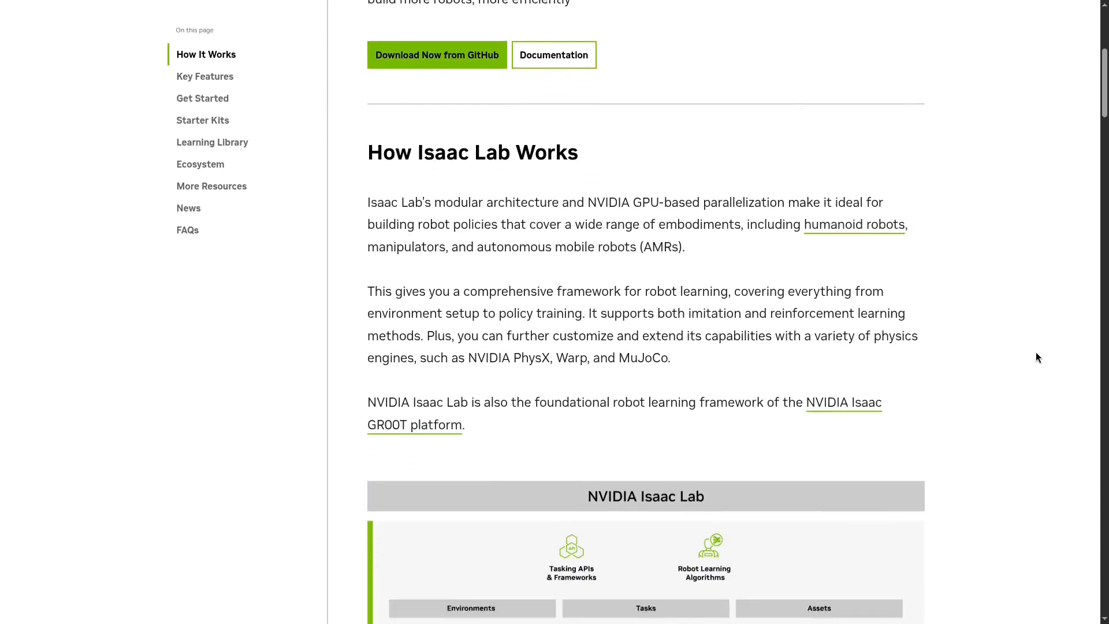
scroll("down", 3)
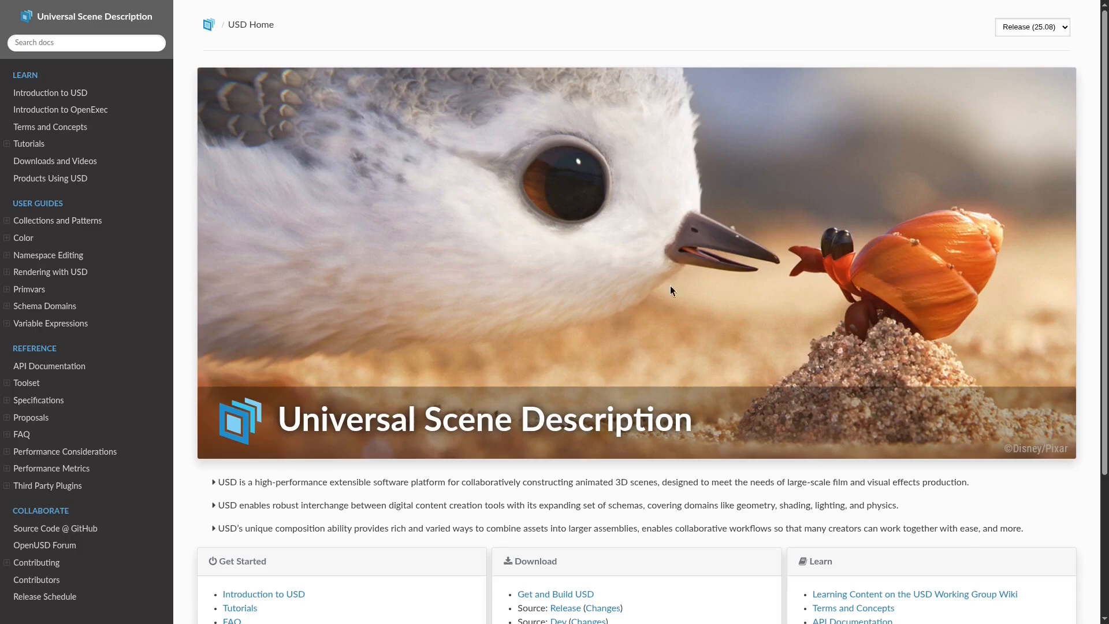
mouse_move(1059, 497)
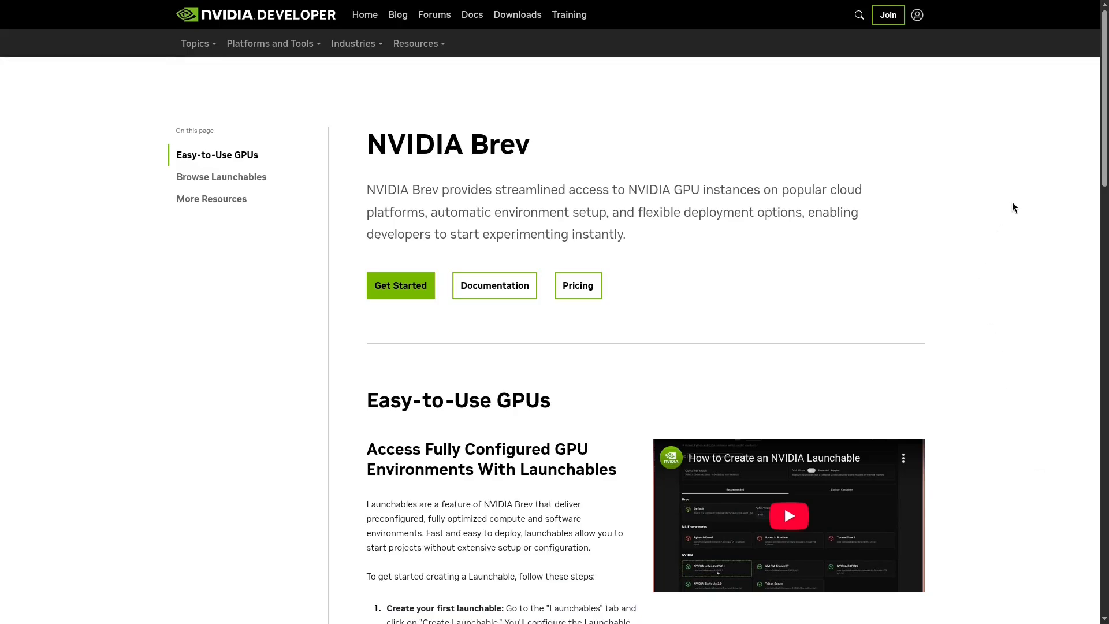
mouse_move(1026, 203)
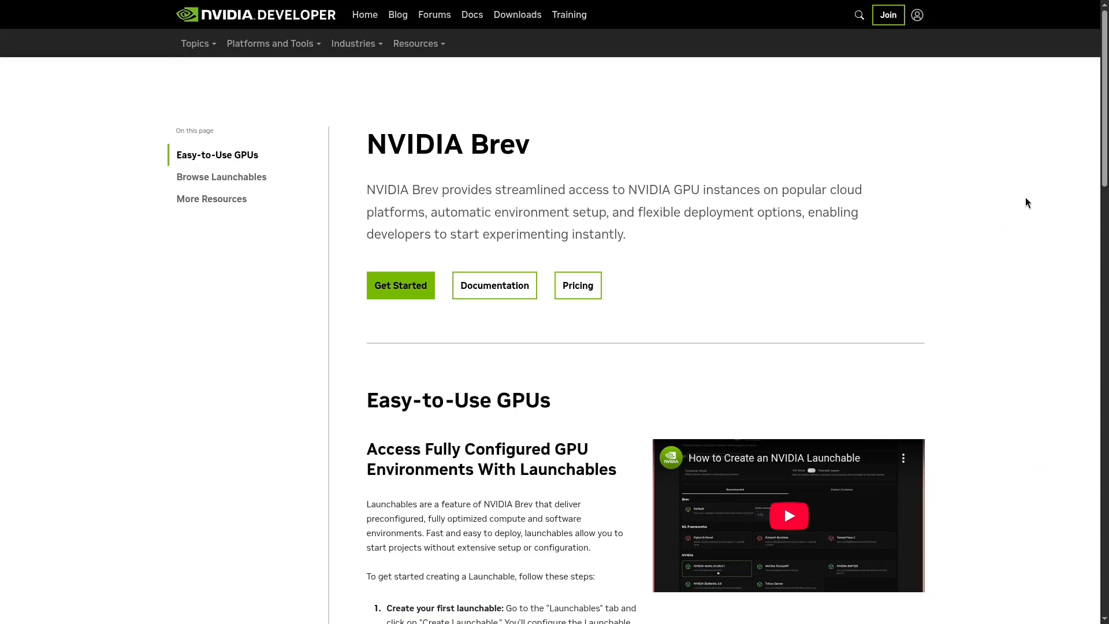
scroll("down", 3)
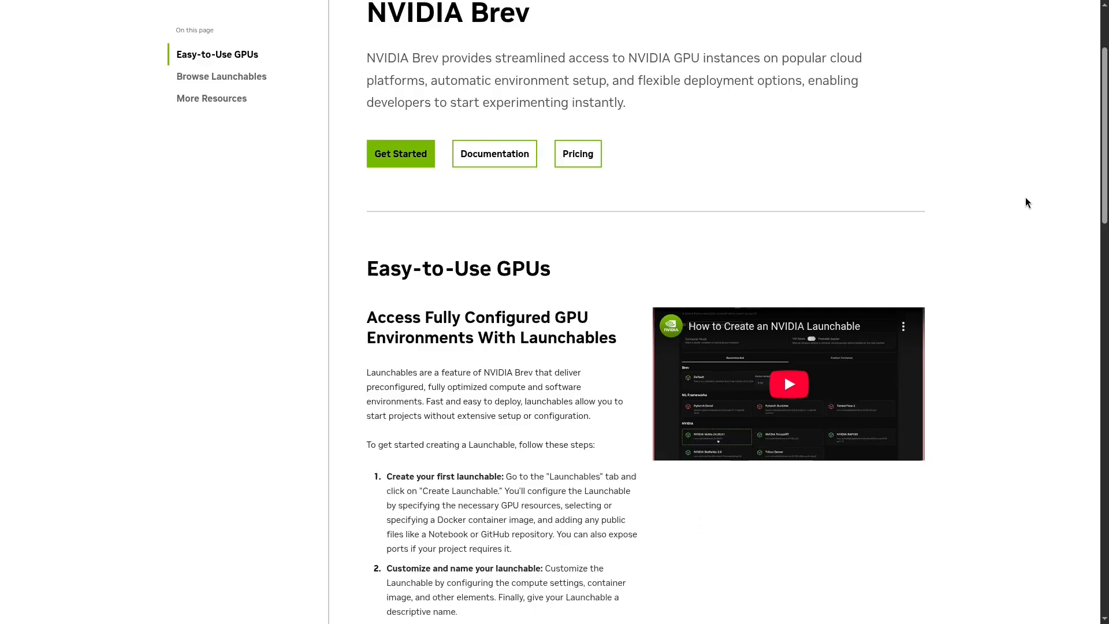
scroll("down", 3)
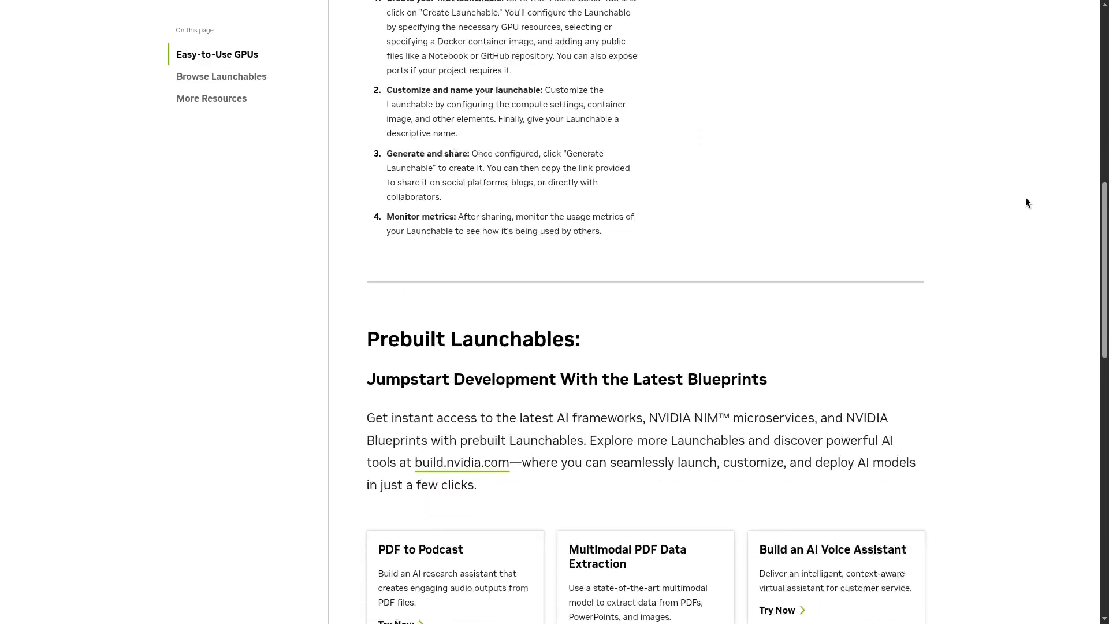
scroll("down", 3)
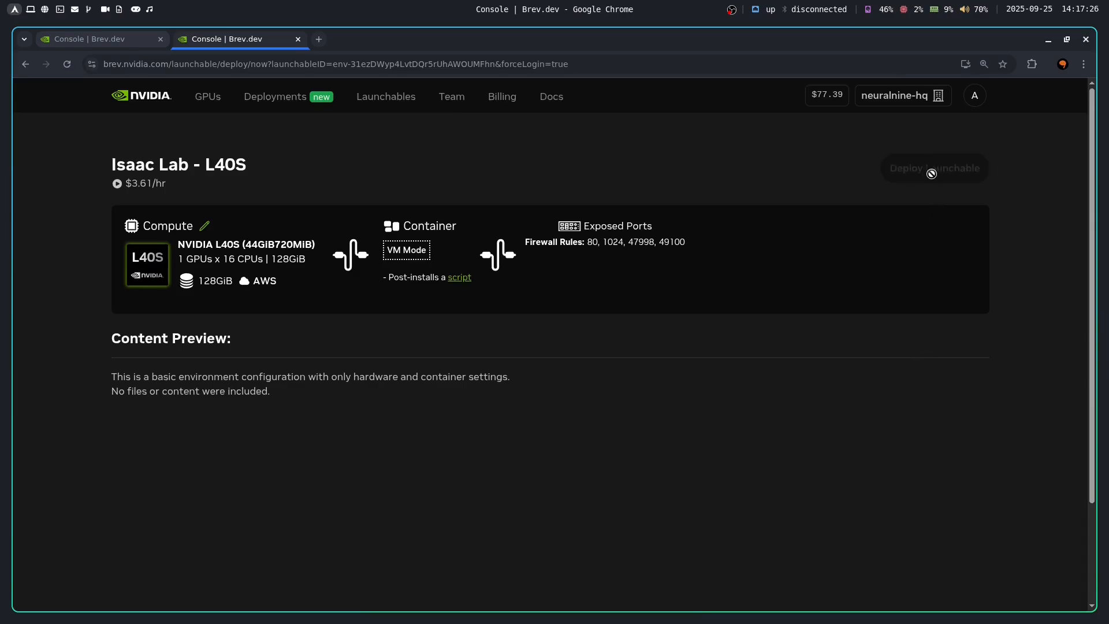
View the Isaac Lab Local Installation docs with their system and driver requirements
left_click(933, 167)
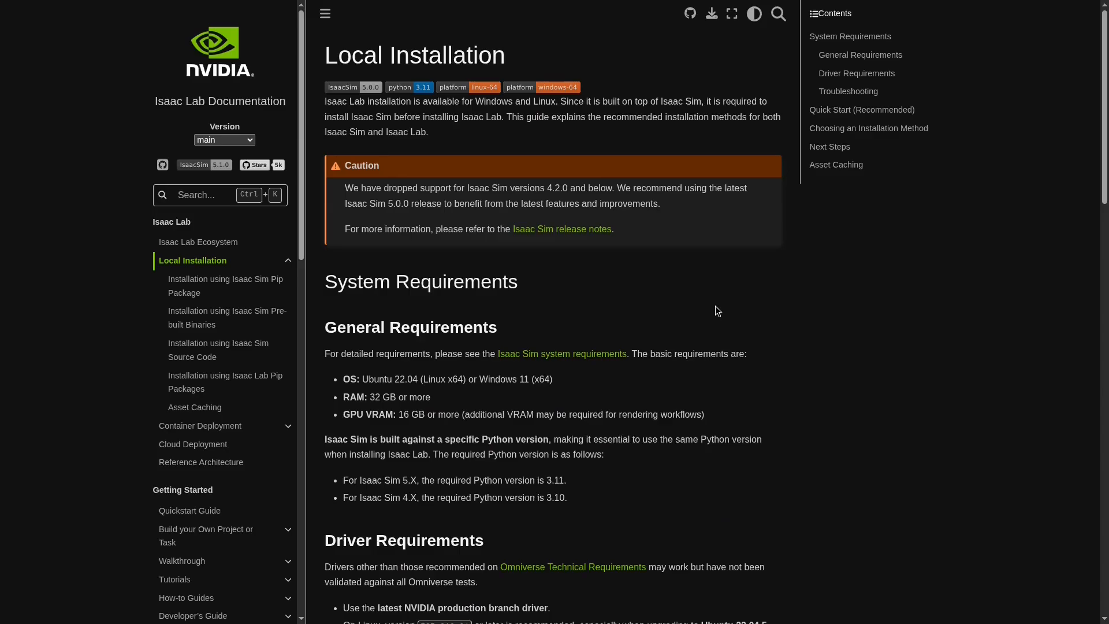
scroll("down", 3)
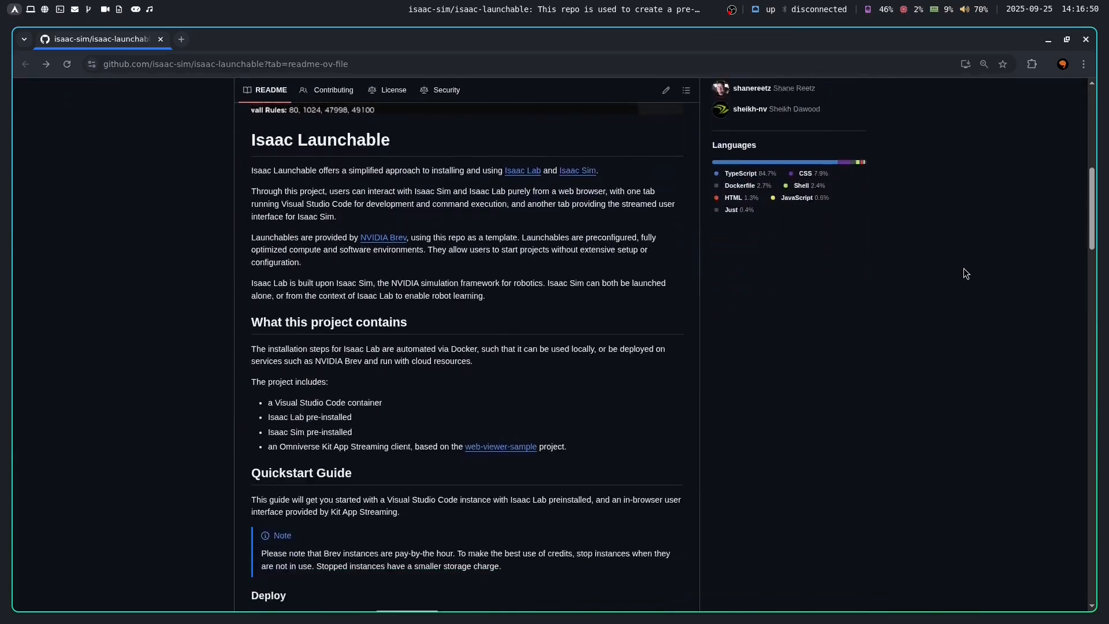
Reopen the Isaac Lab L40S launchable via Deploy Now, sign in to Brev and deploy it
left_click(408, 508)
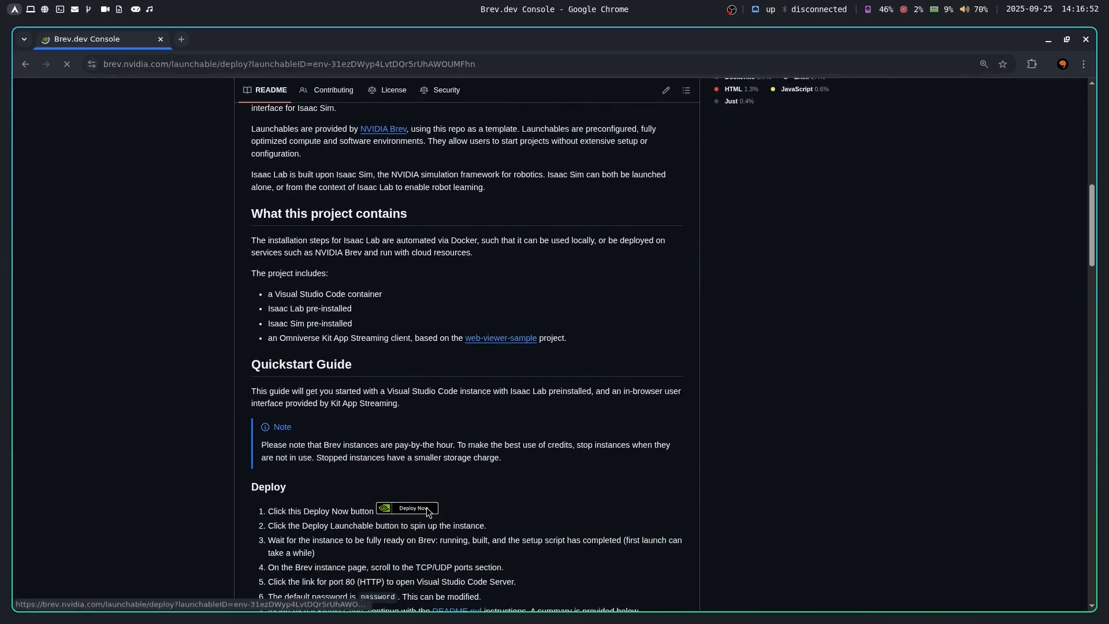
left_click(406, 509)
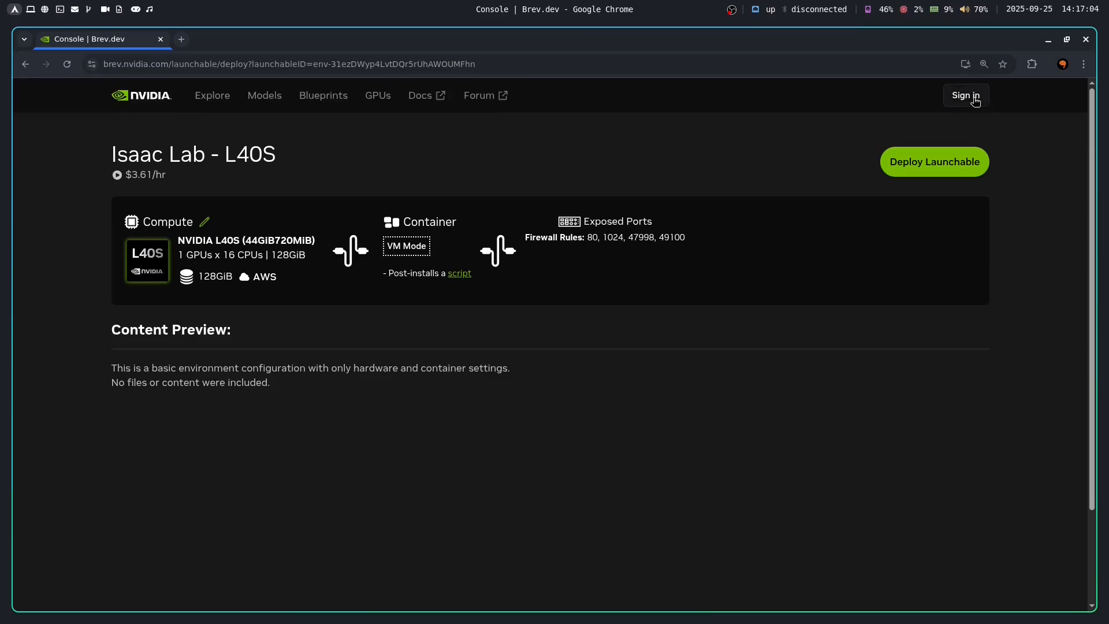
left_click(965, 95)
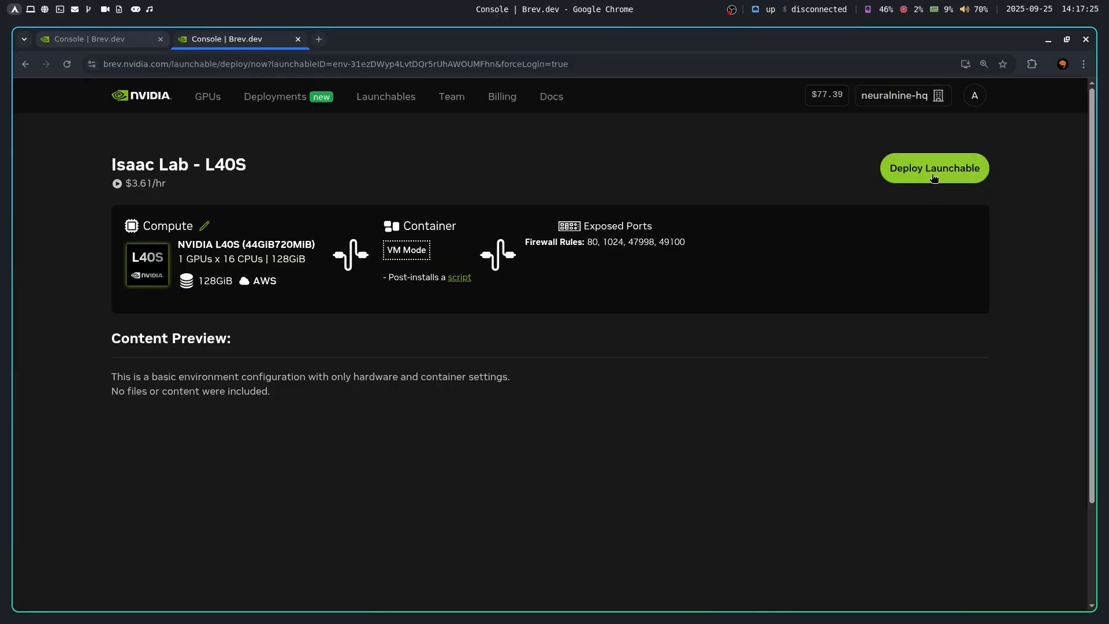
left_click(933, 168)
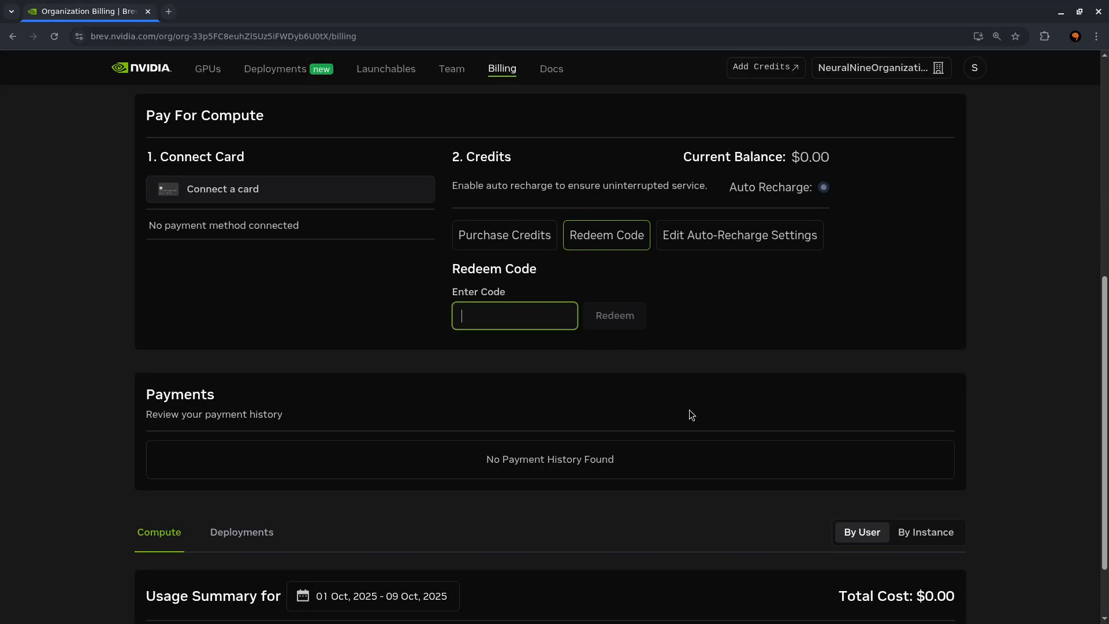
Redeem the credit code 'neuralnine' on the Brev billing page
type("neuralnine")
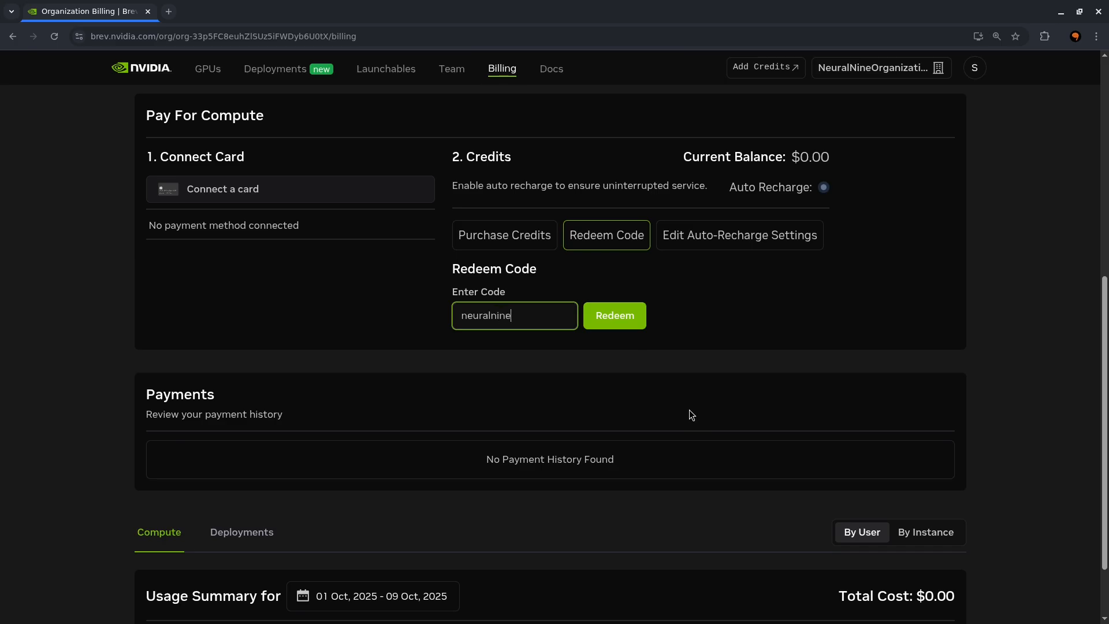
left_click(613, 316)
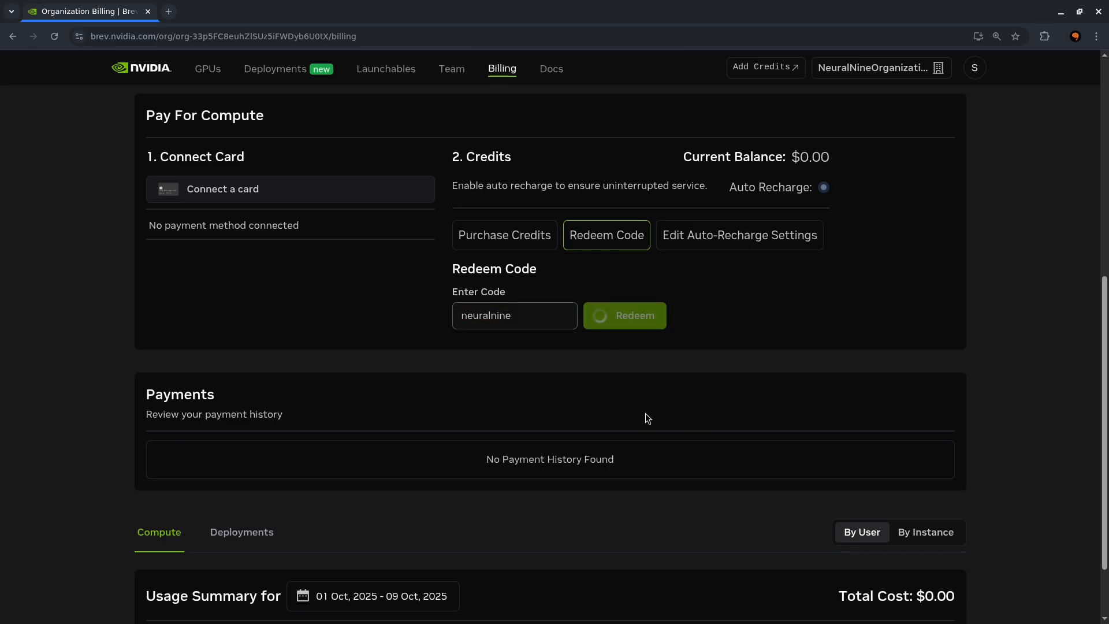
left_click(624, 315)
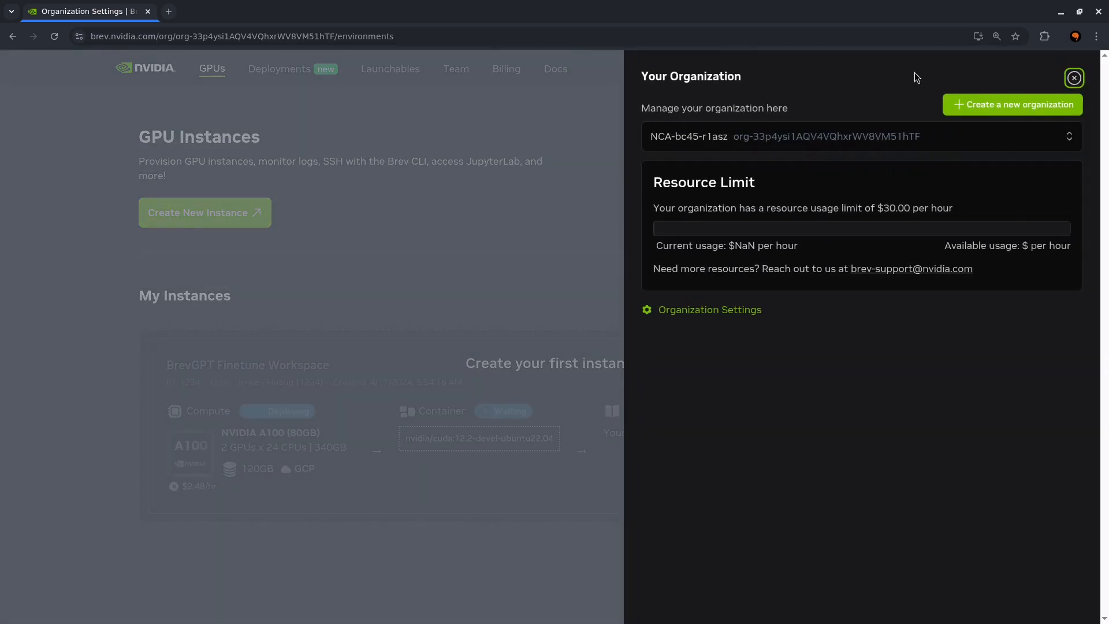
Create a new organization named 'NeuralNineOrganization' and redeem the code under it
left_click(1012, 104)
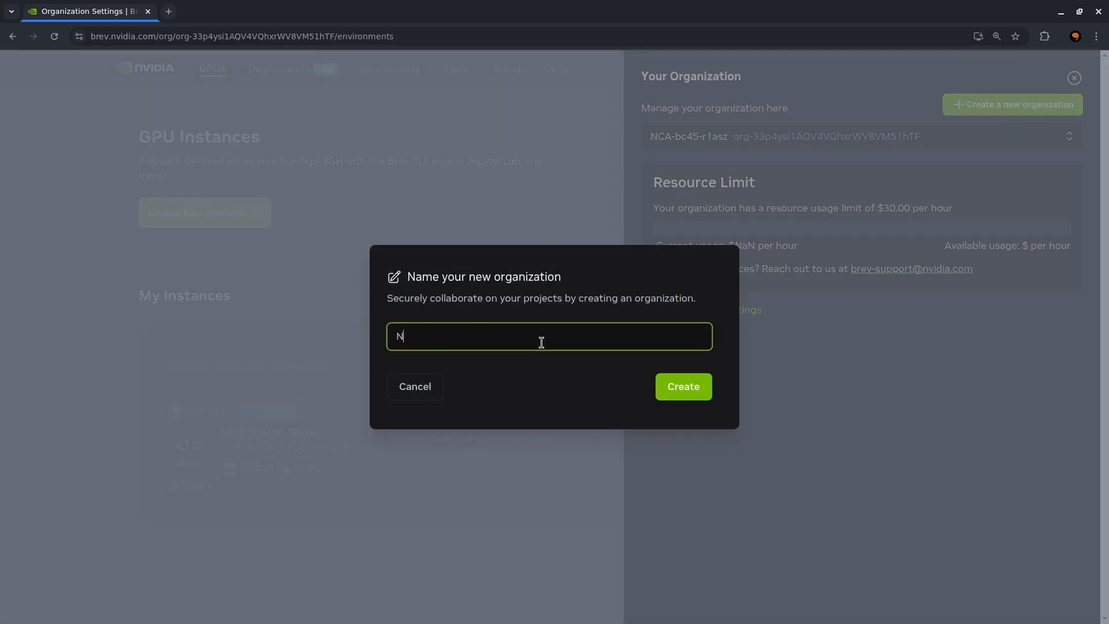
type("euralNineOrganization")
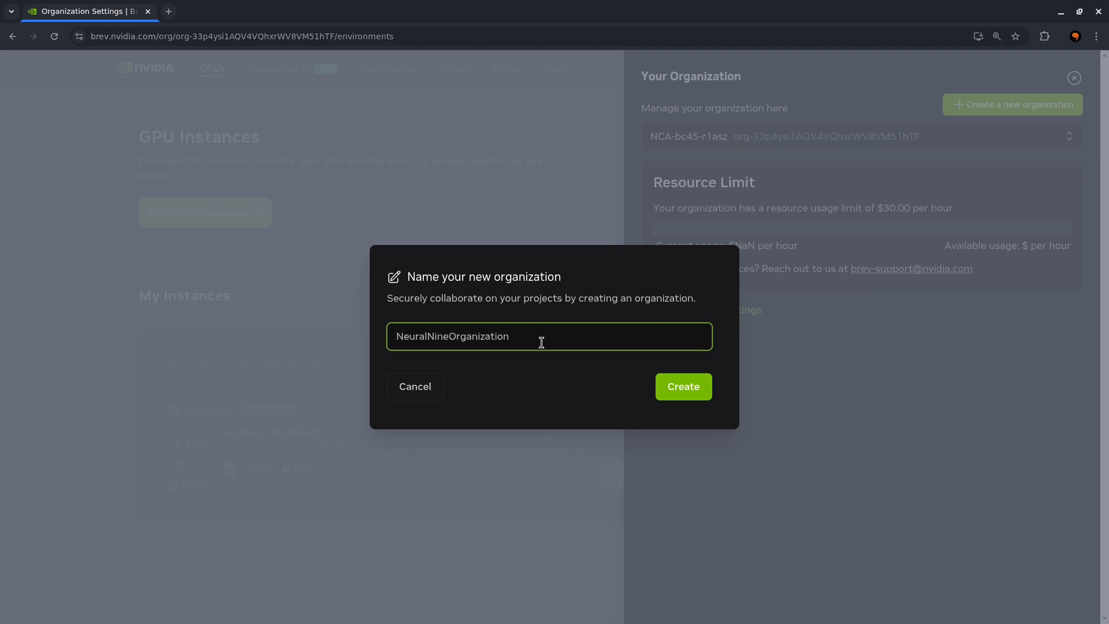
left_click(682, 386)
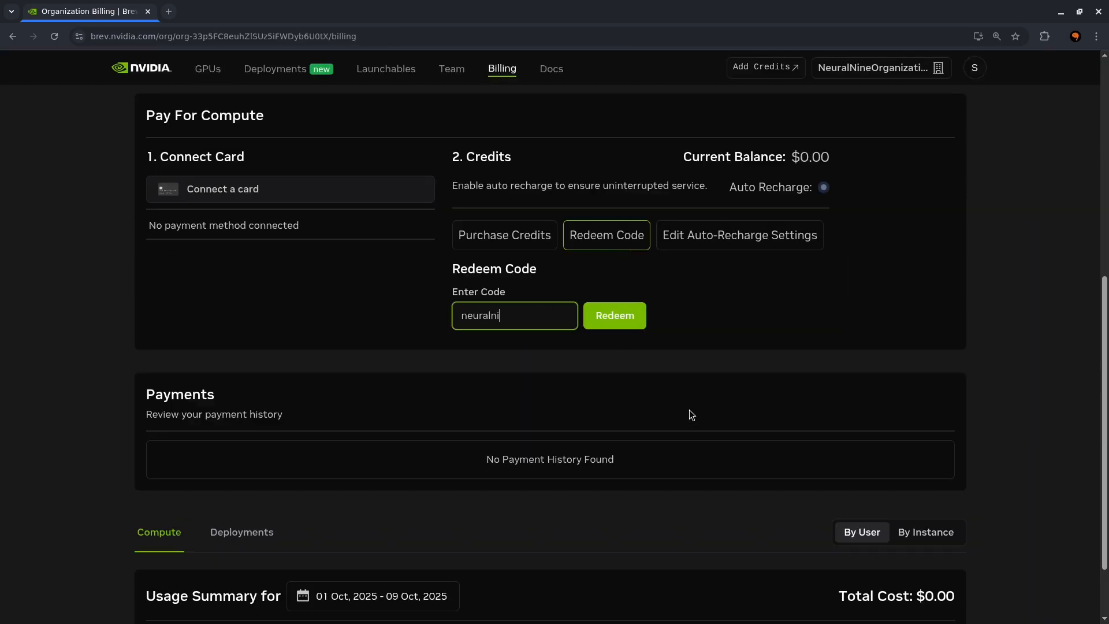
left_click(613, 315)
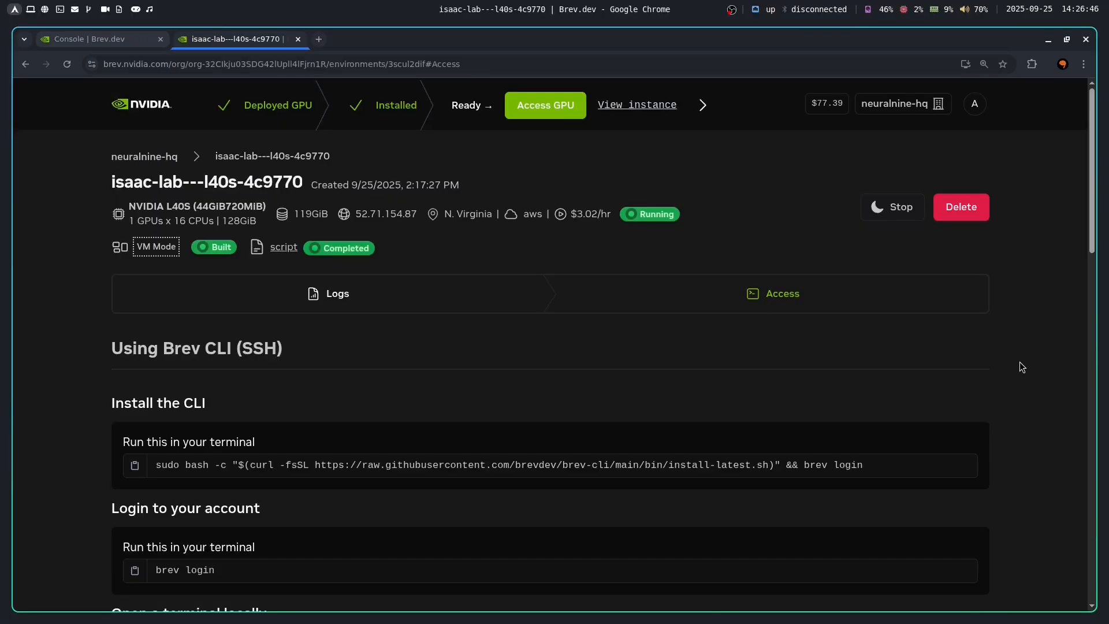
Open the instance's port 80 service and log into code-server with the password
scroll("up", 3)
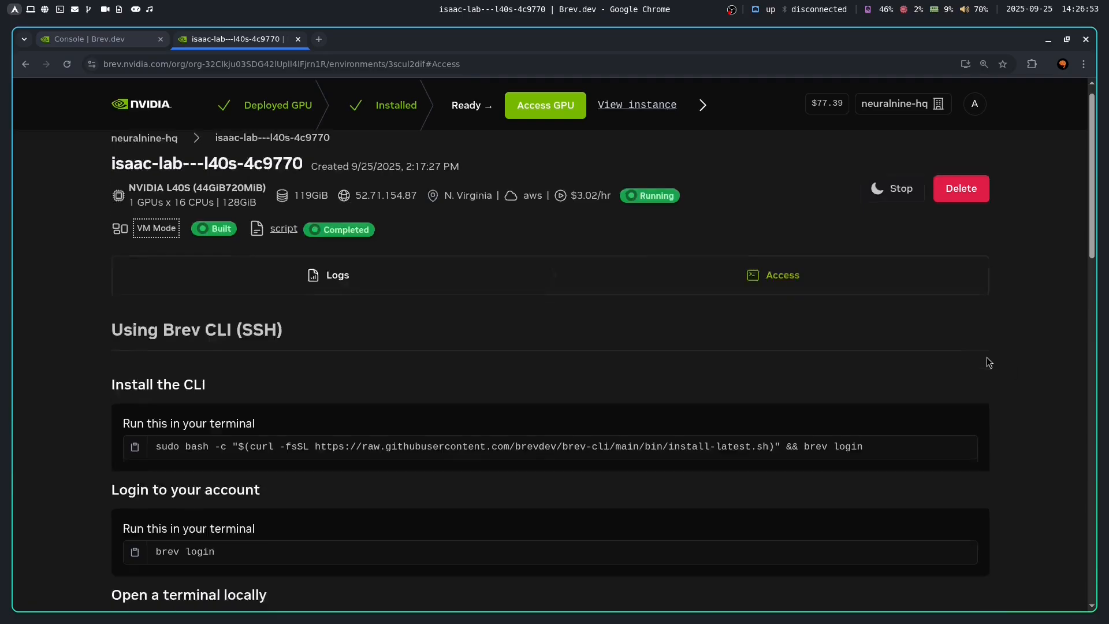
scroll("down", 3)
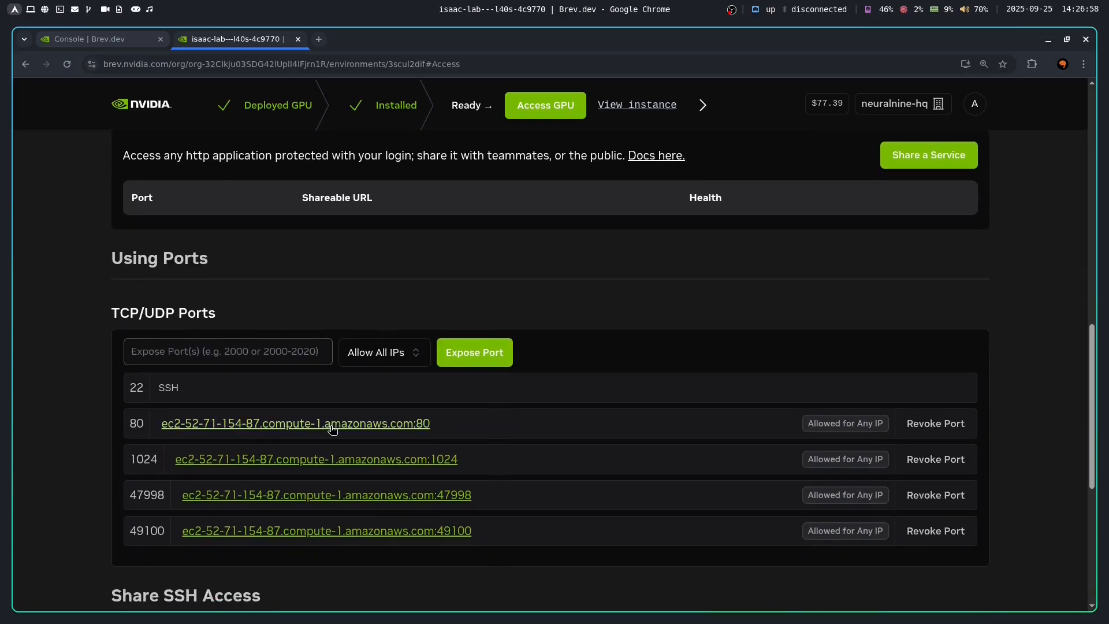
left_click(294, 423)
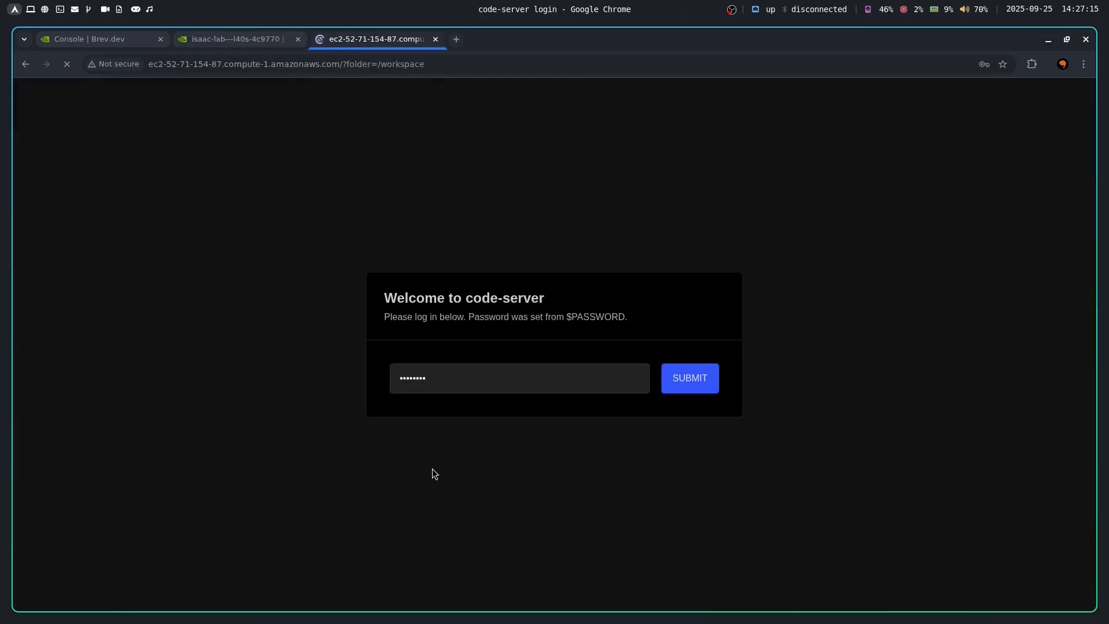
left_click(688, 378)
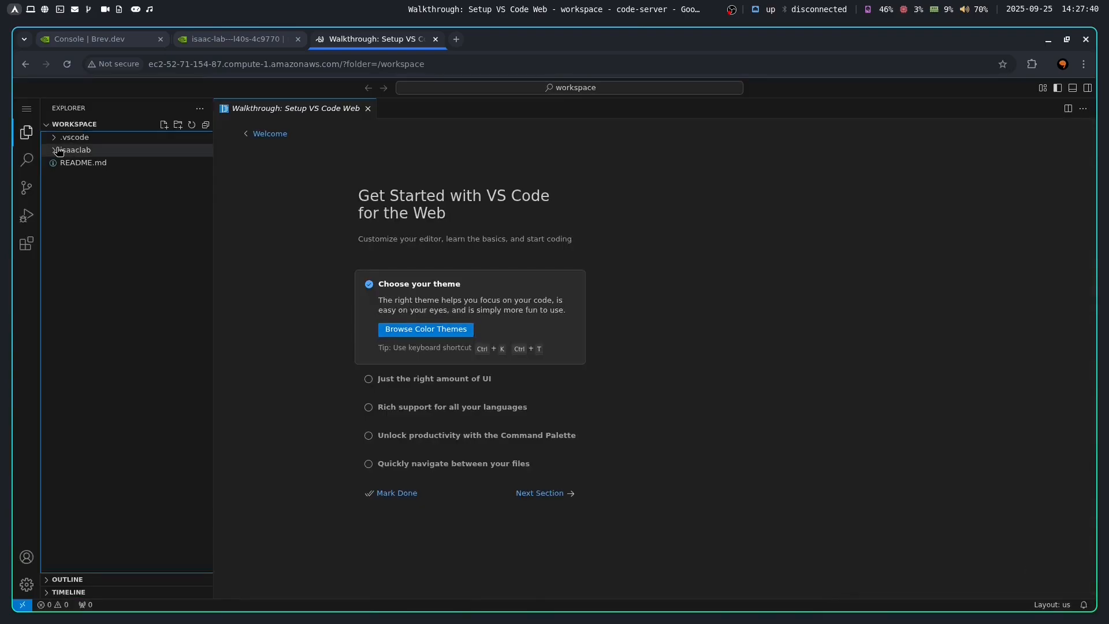
Browse the isaaclab folder's isaaclab.sh script in code-server, then close it
left_click(75, 149)
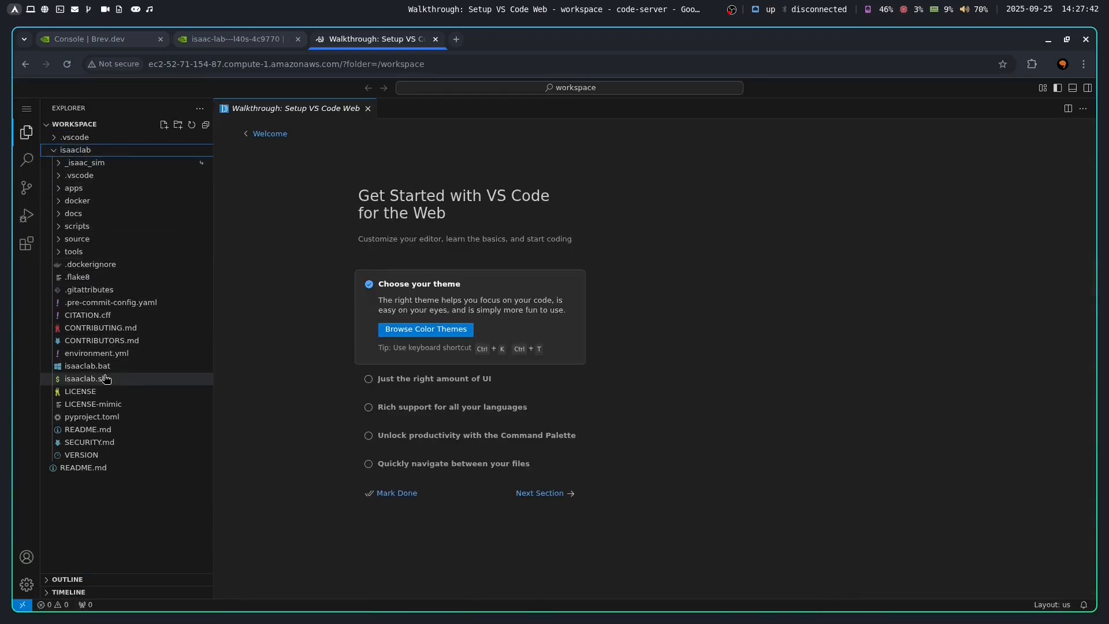
double_click(87, 379)
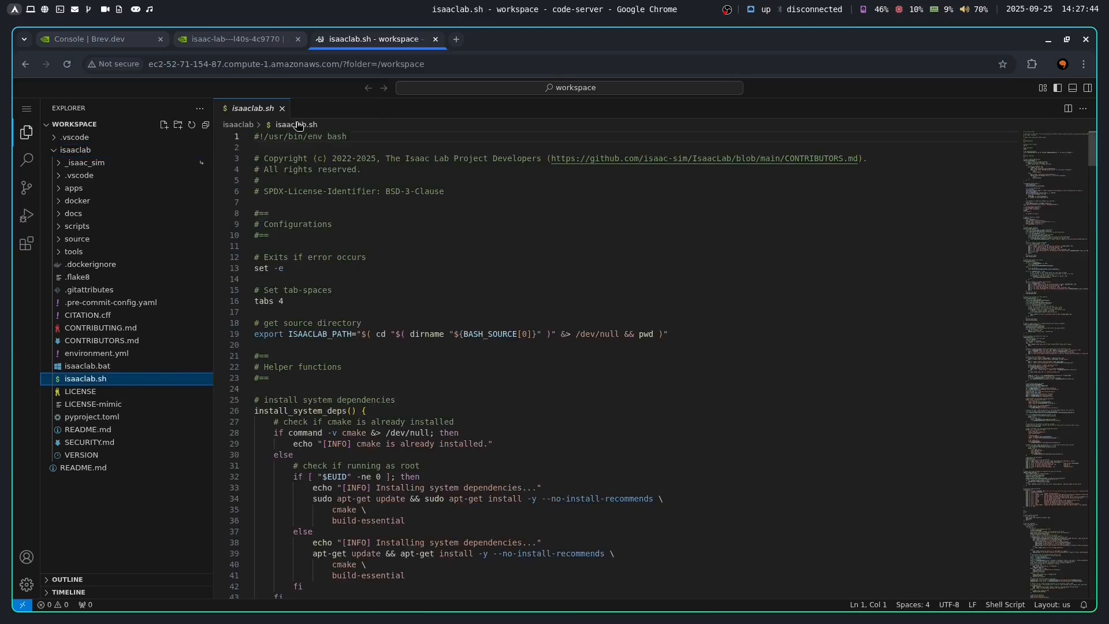
mouse_move(281, 109)
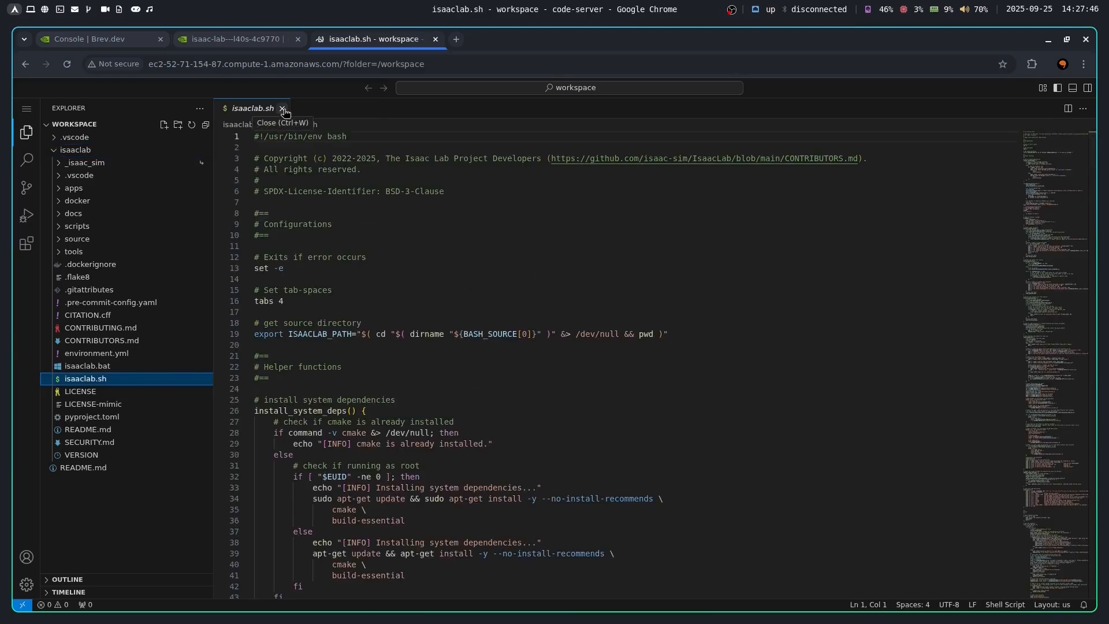
left_click(281, 109)
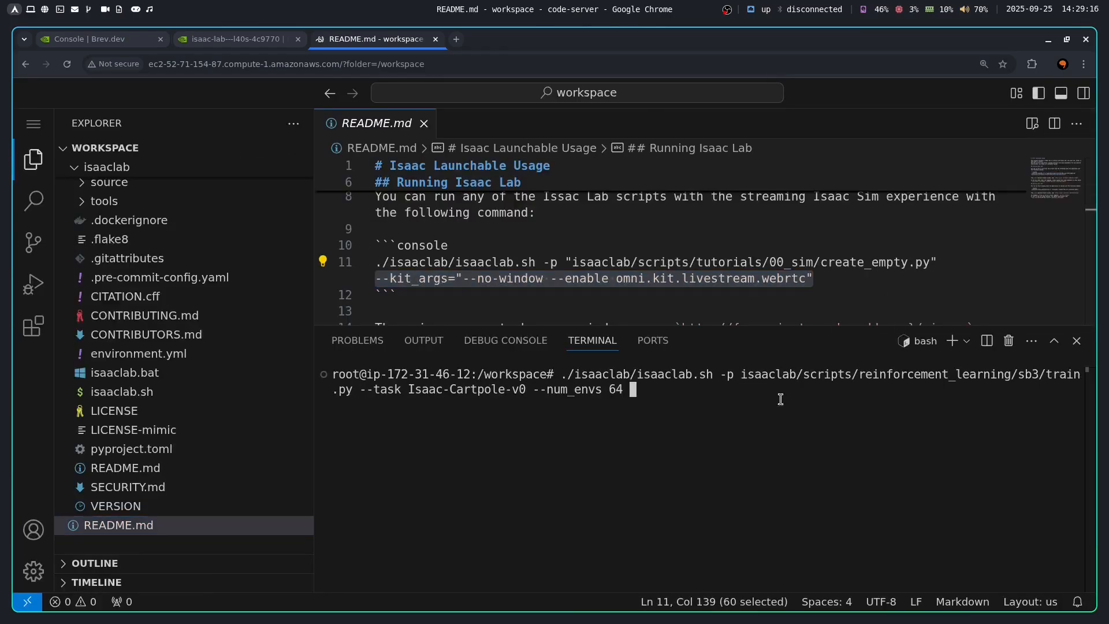
Run the Cartpole SB3 training, then play back the trained Isaac-Ant-Direct-v0 skrl policy with livestreaming
key("Return")
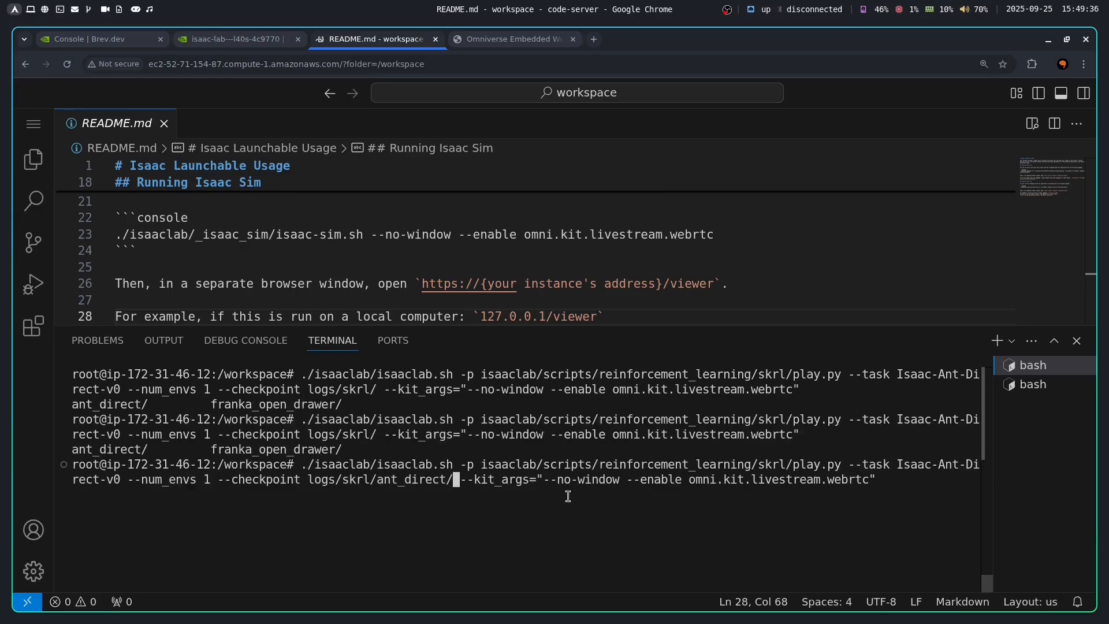
key("Return")
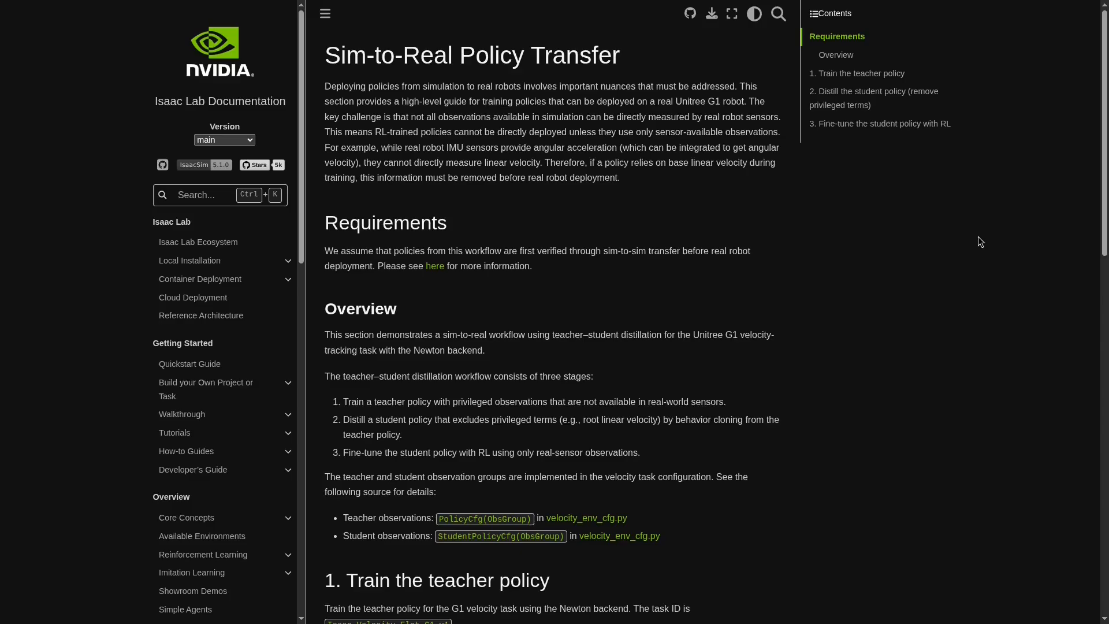
Read through the Sim-to-Real Policy Transfer page and continue to Sim2Real Deployment
scroll("down", 3)
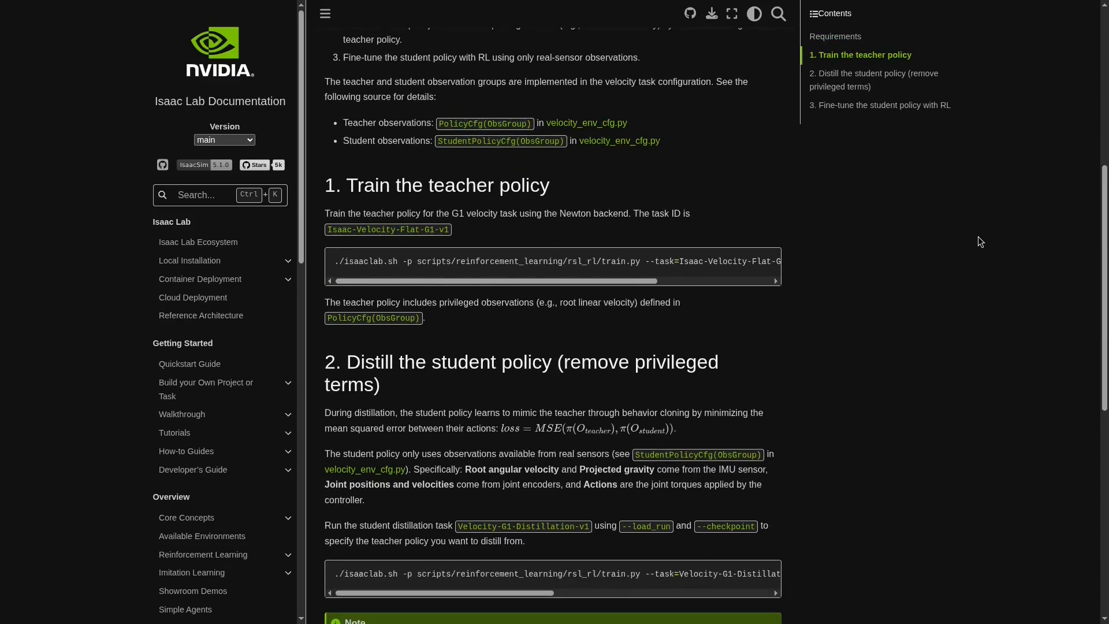
scroll("down", 3)
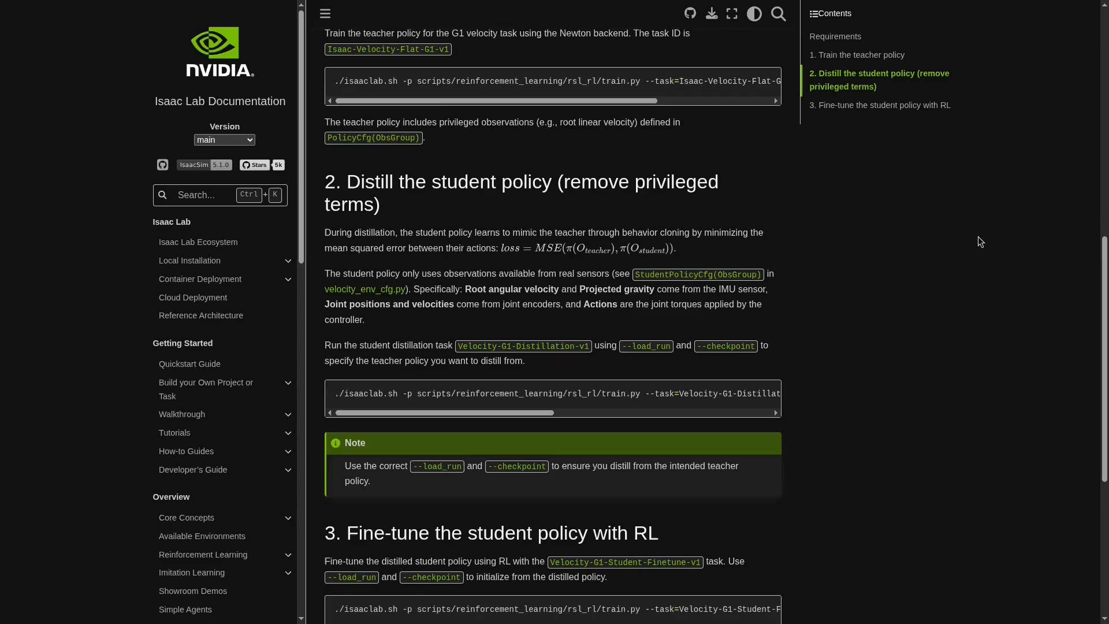
scroll("down", 3)
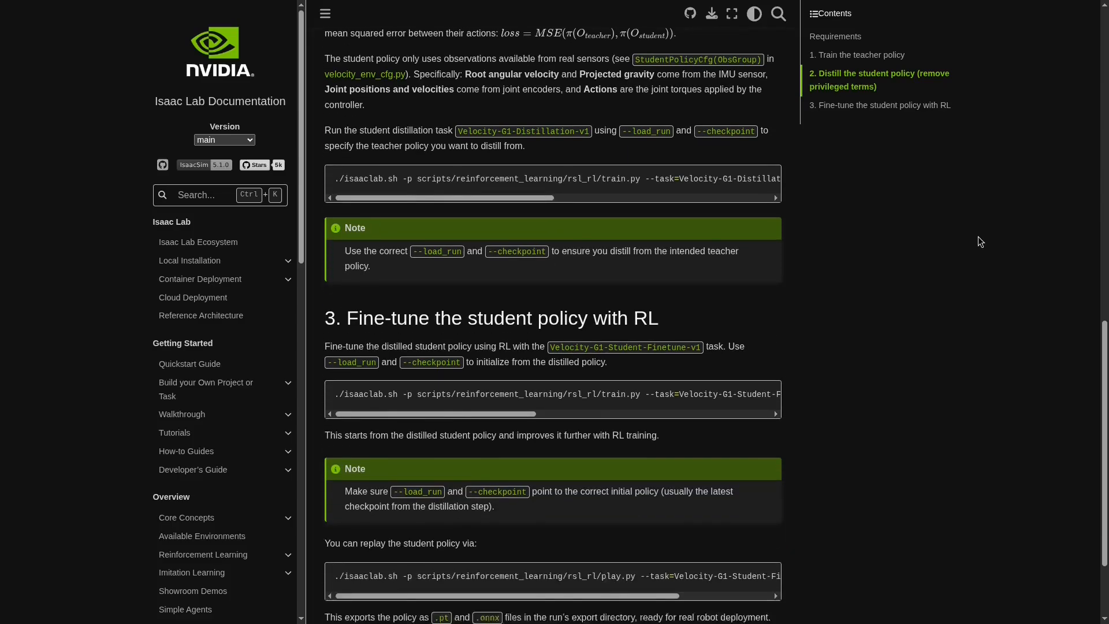
scroll("down", 3)
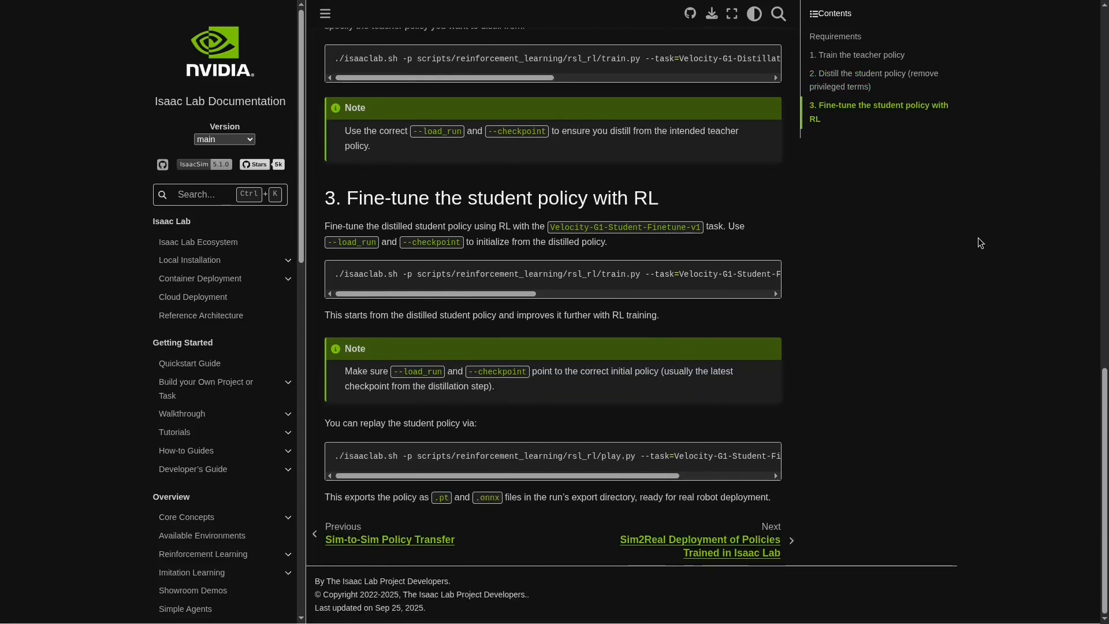
mouse_move(963, 241)
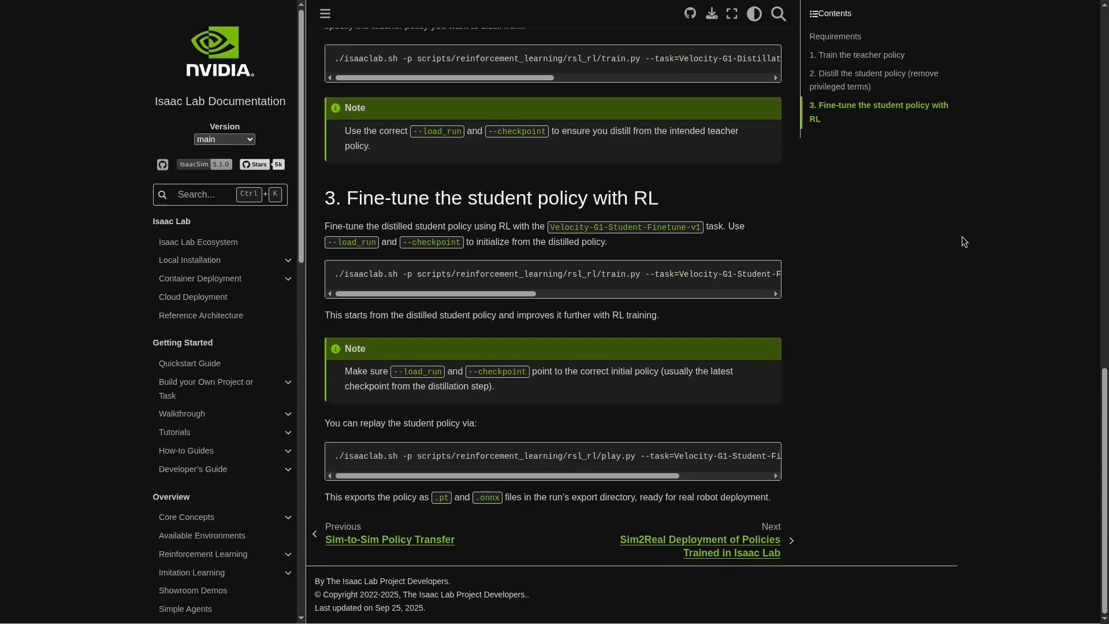
mouse_move(902, 349)
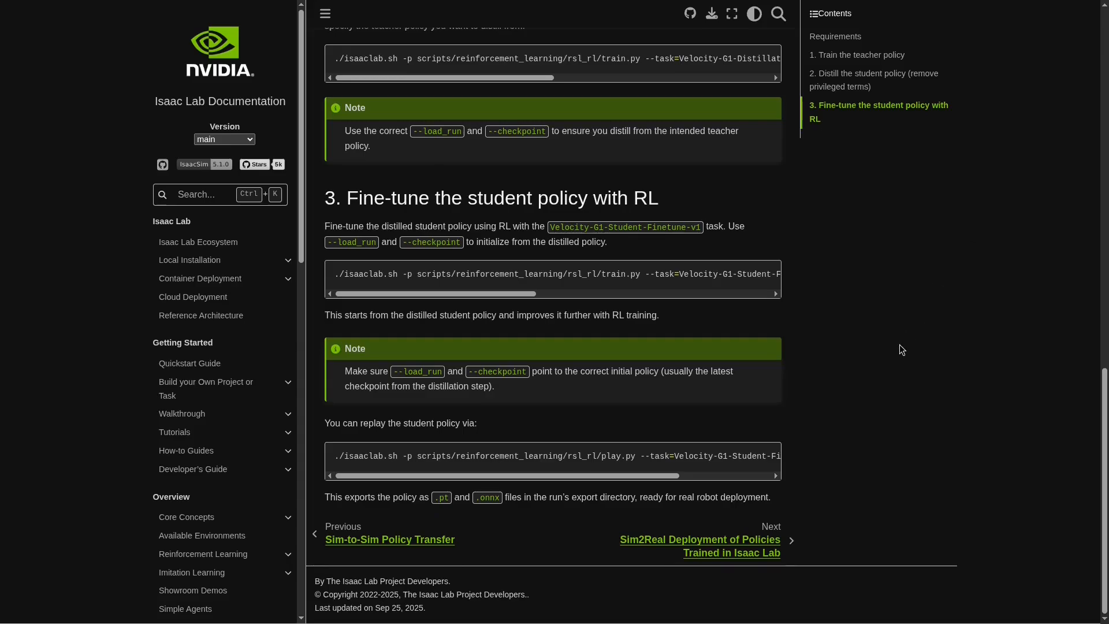
left_click(698, 545)
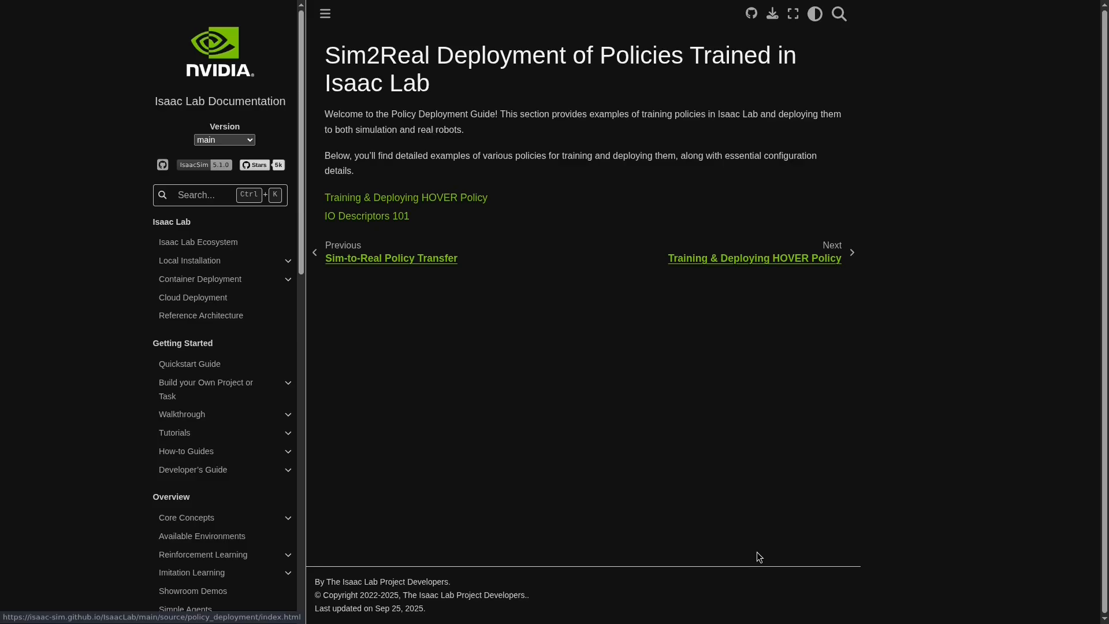
mouse_move(973, 300)
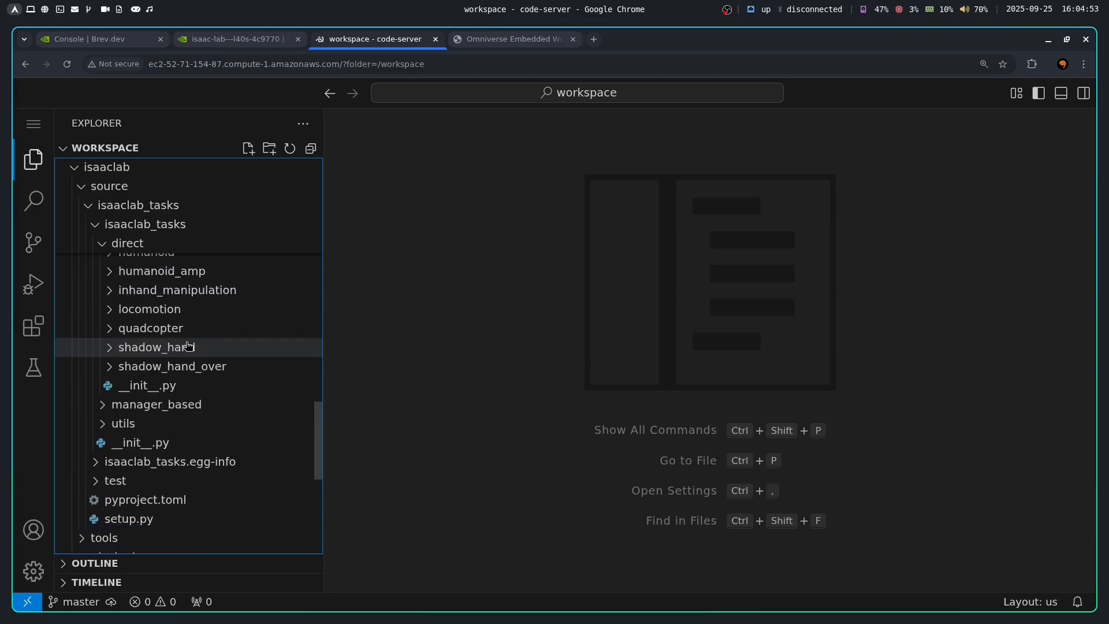
Browse locomotion_env.py from isaaclab_tasks/direct/locomotion in the editor
left_click(149, 309)
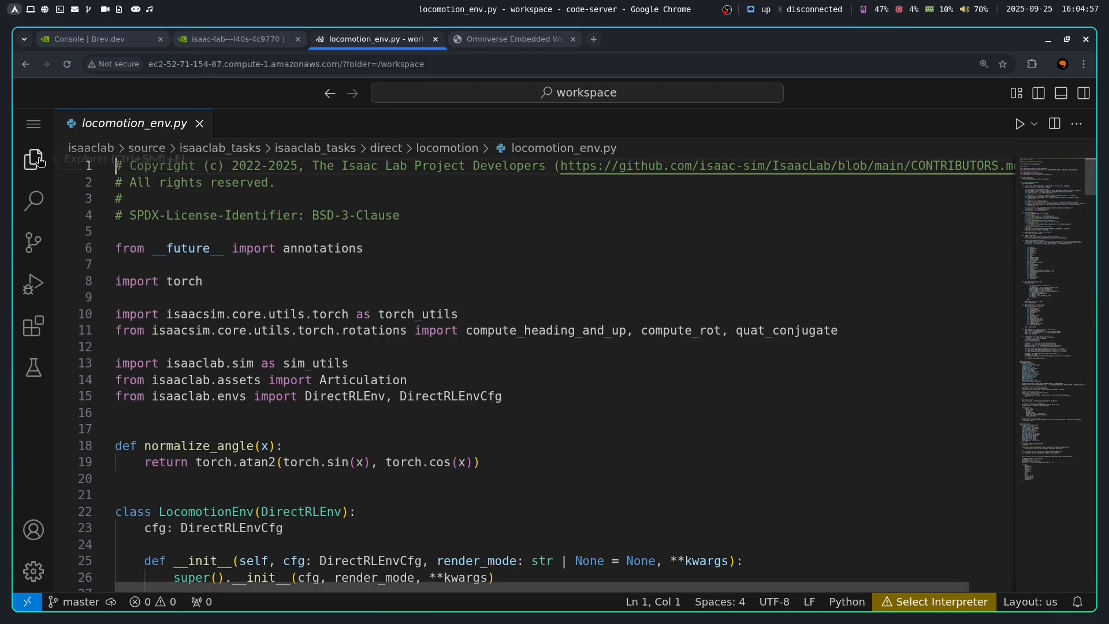
mouse_move(600, 364)
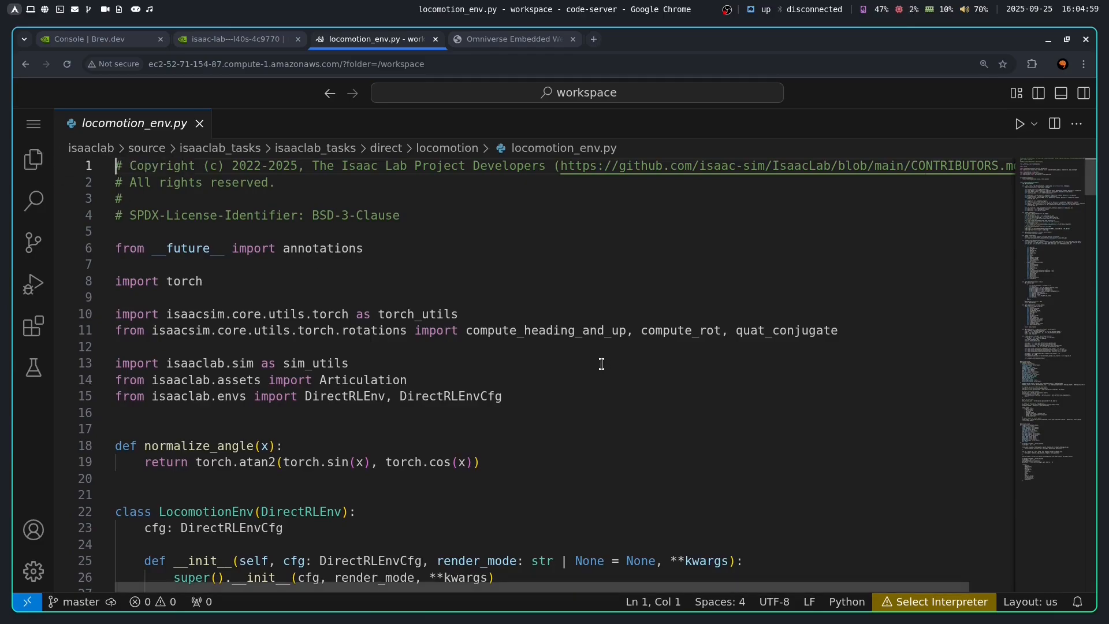
scroll("down", 3)
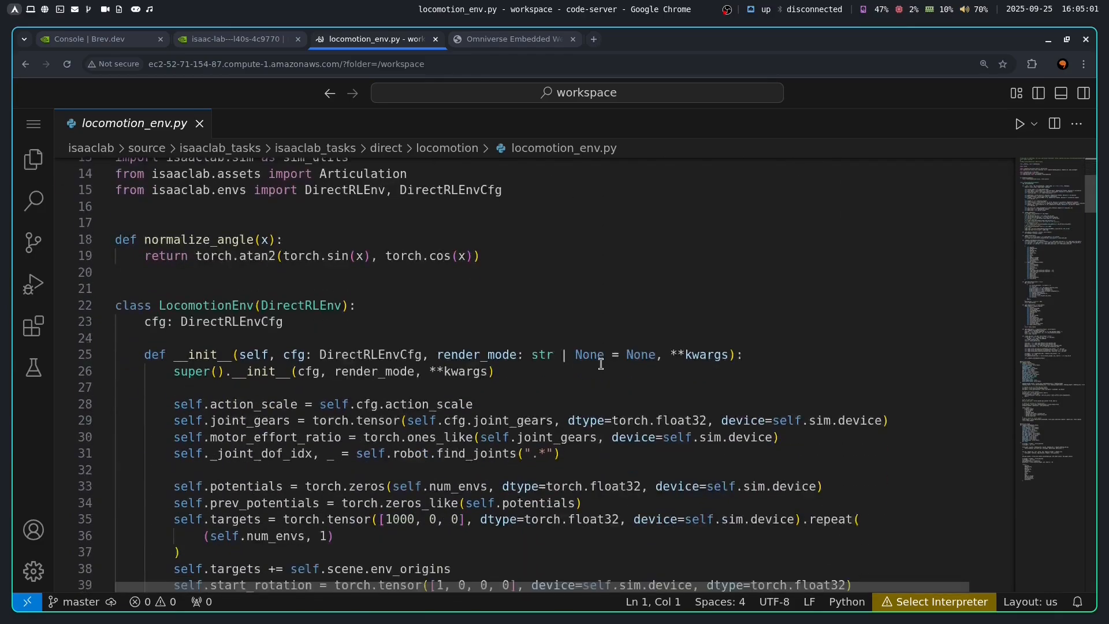
scroll("down", 3)
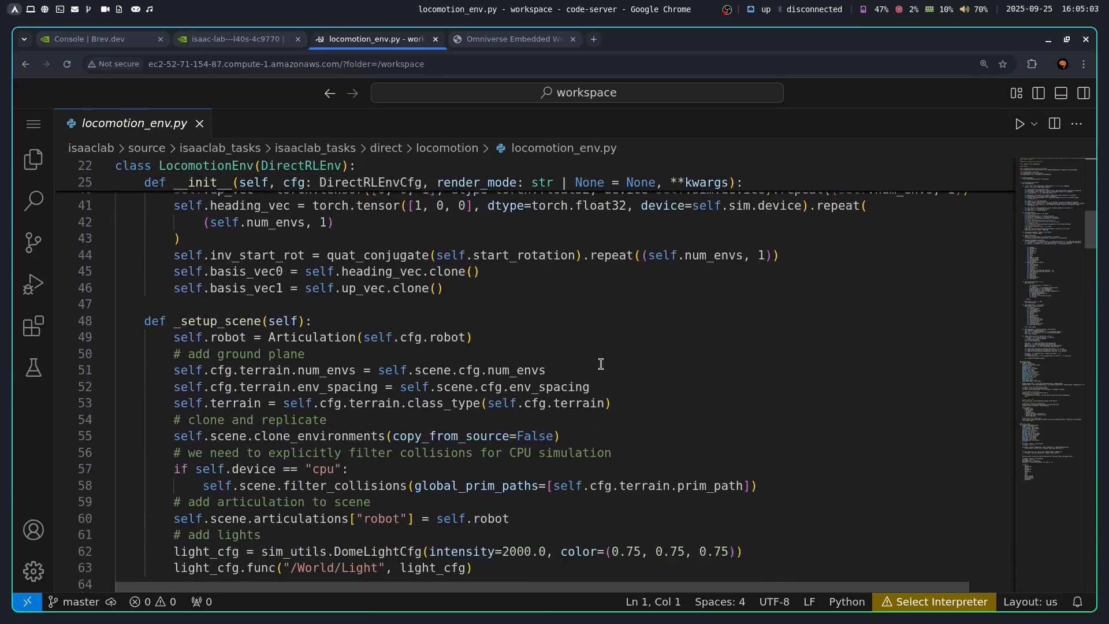
scroll("down", 3)
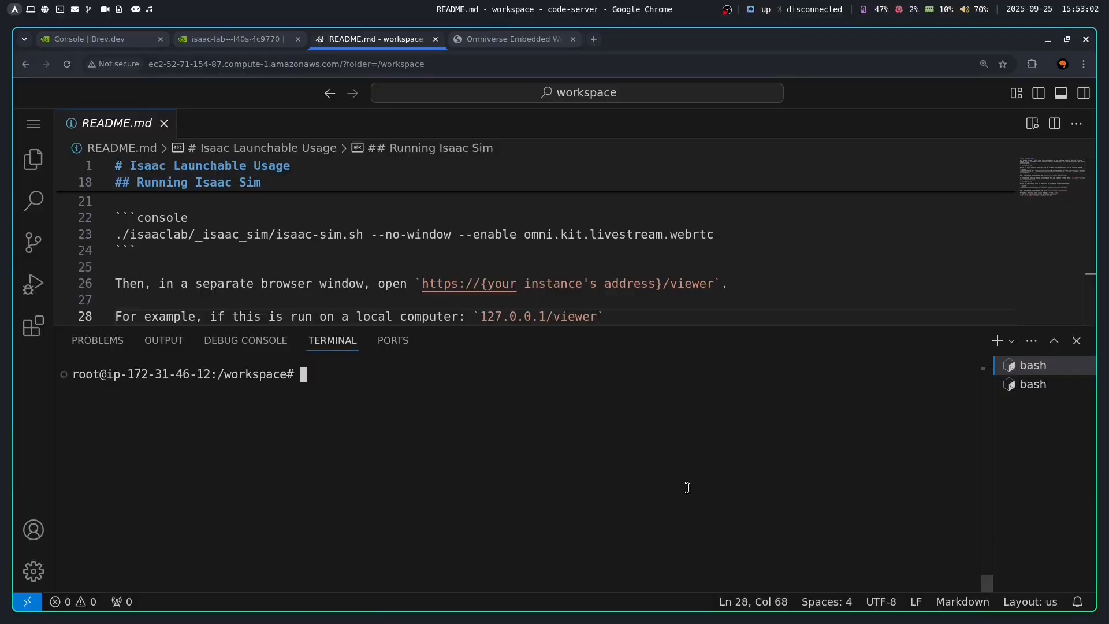
Generate an external ant_jumper project with isaaclab.sh --new and reveal it under custom_project
type("./isaaclab/isaaclab.sh -")
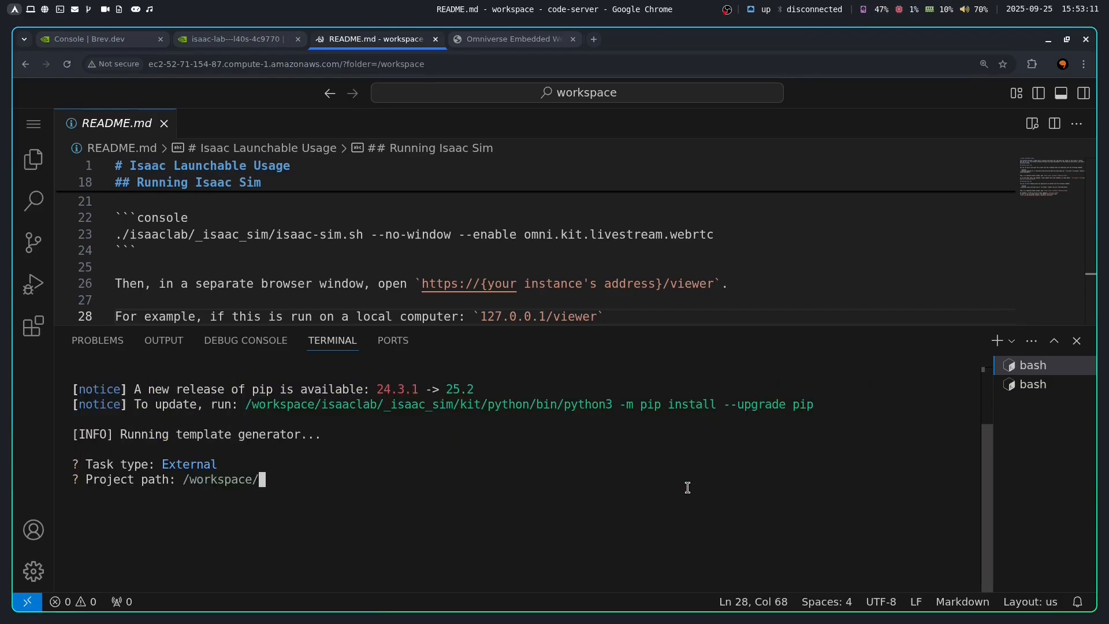
type("cut")
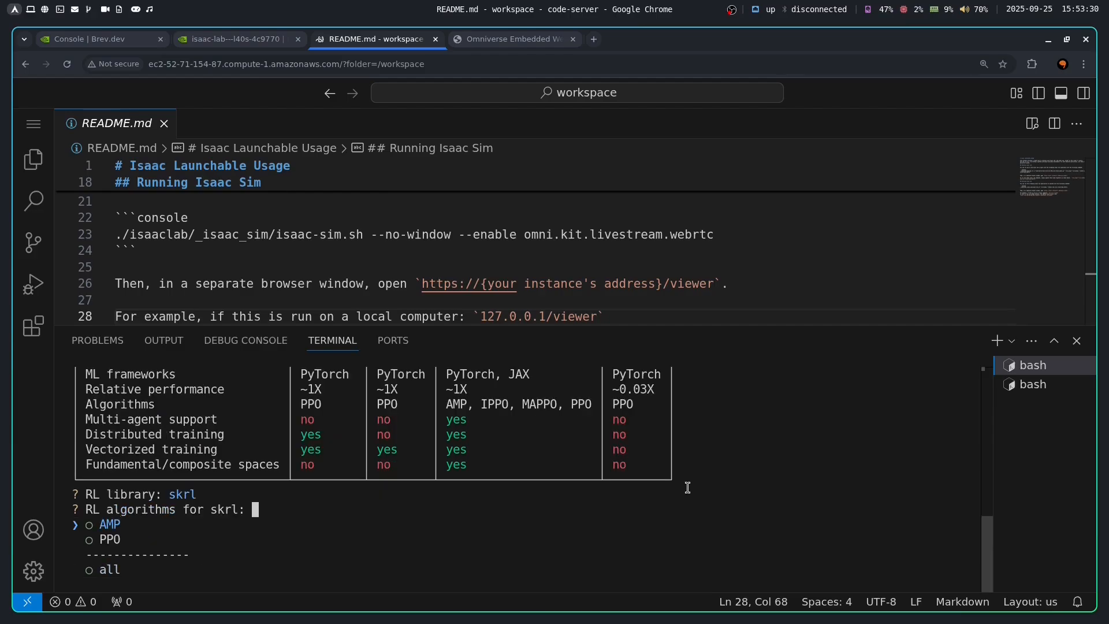
left_click(32, 160)
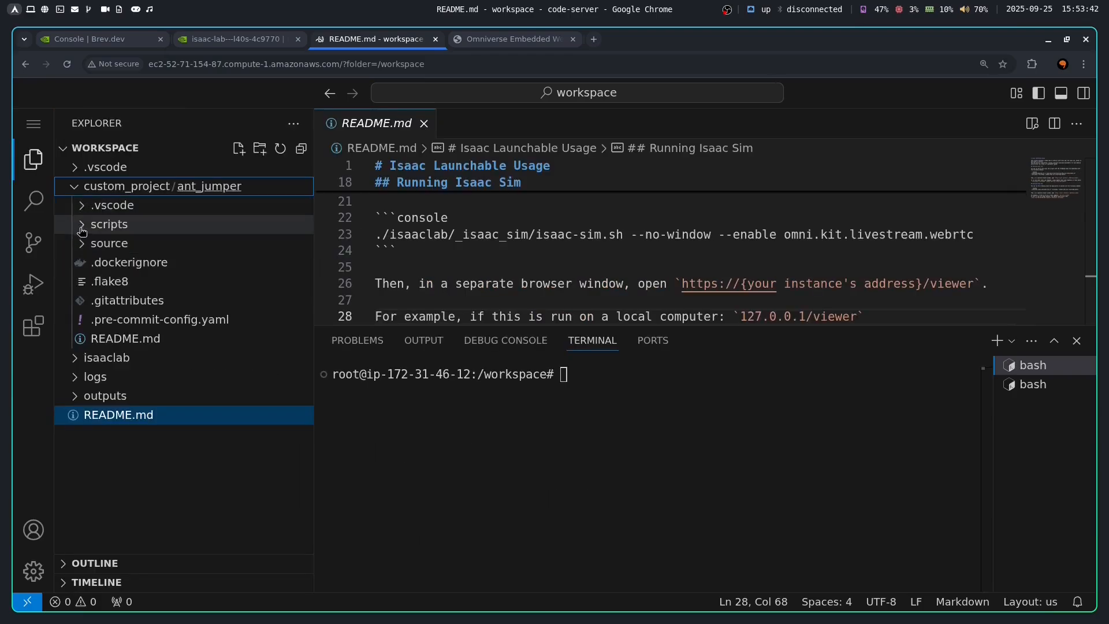
Reveal the generated ant_jumper_env.py under tasks/direct/ant_jumper and scroll through its cartpole template code
left_click(109, 242)
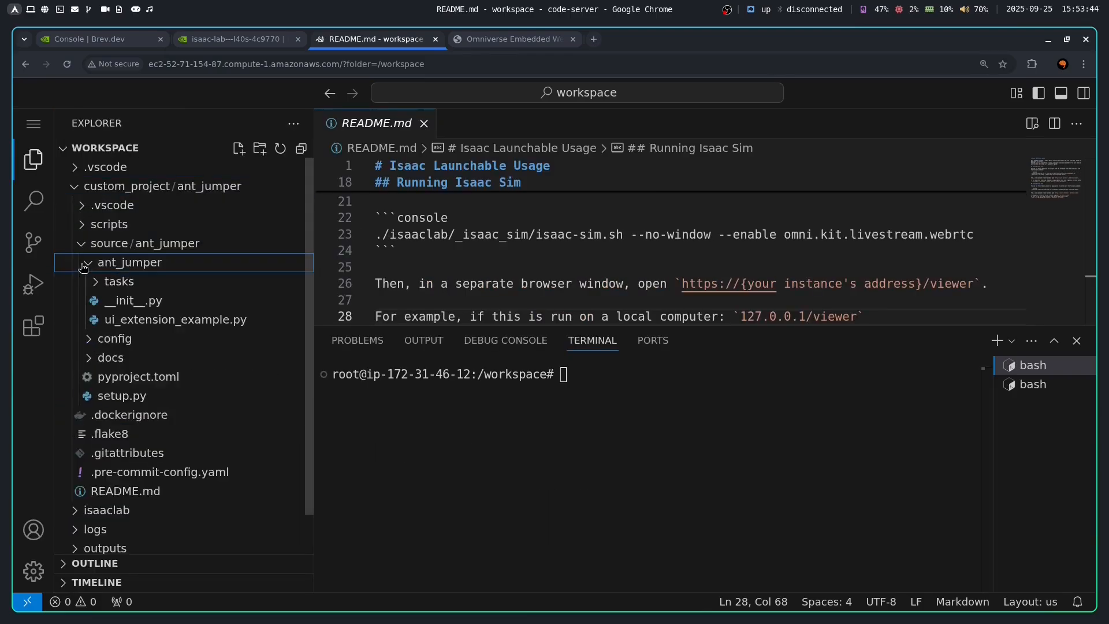
left_click(119, 281)
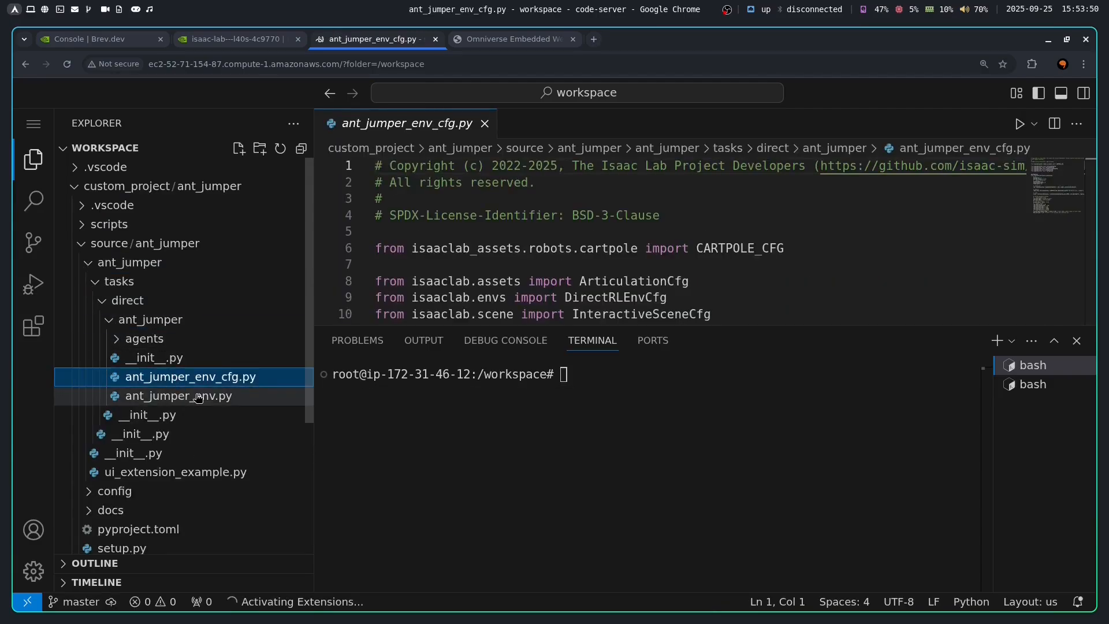
left_click(178, 395)
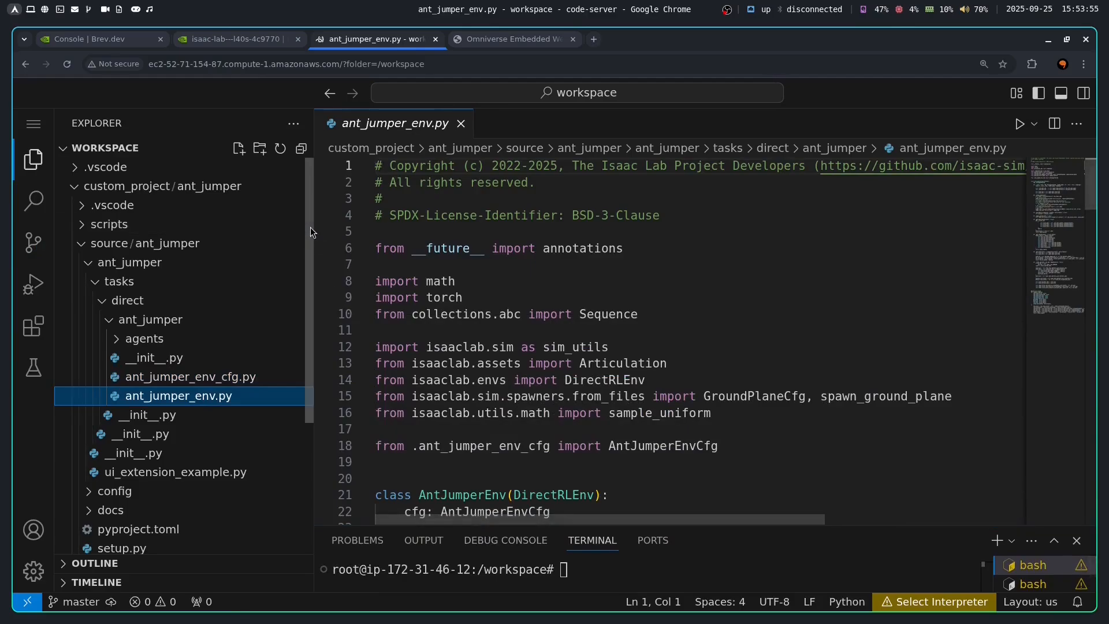
scroll("down", 3)
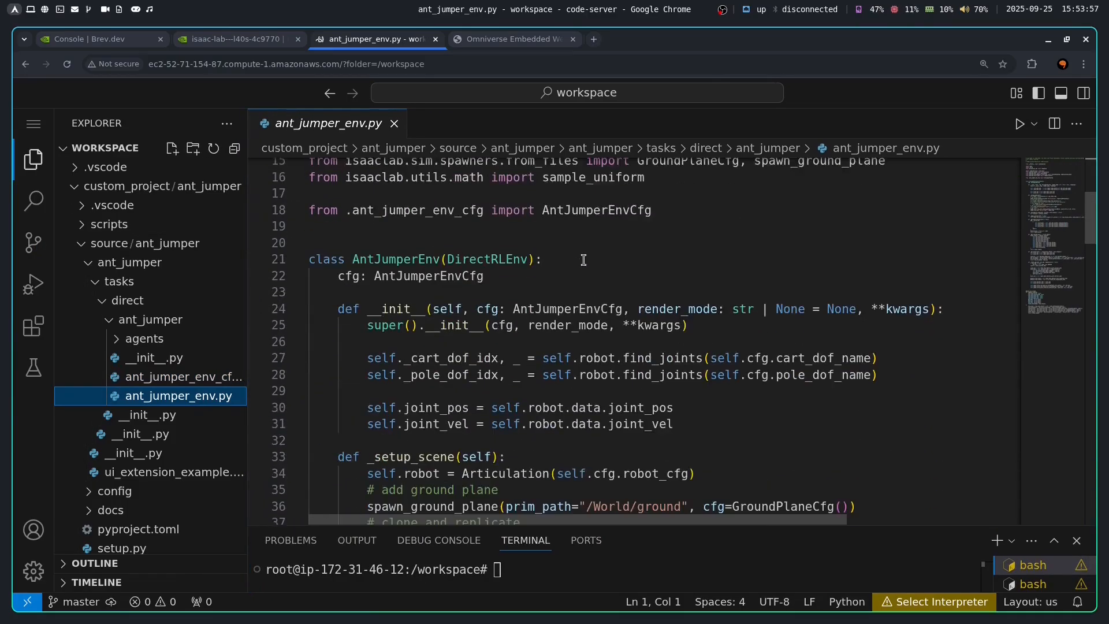
scroll("down", 3)
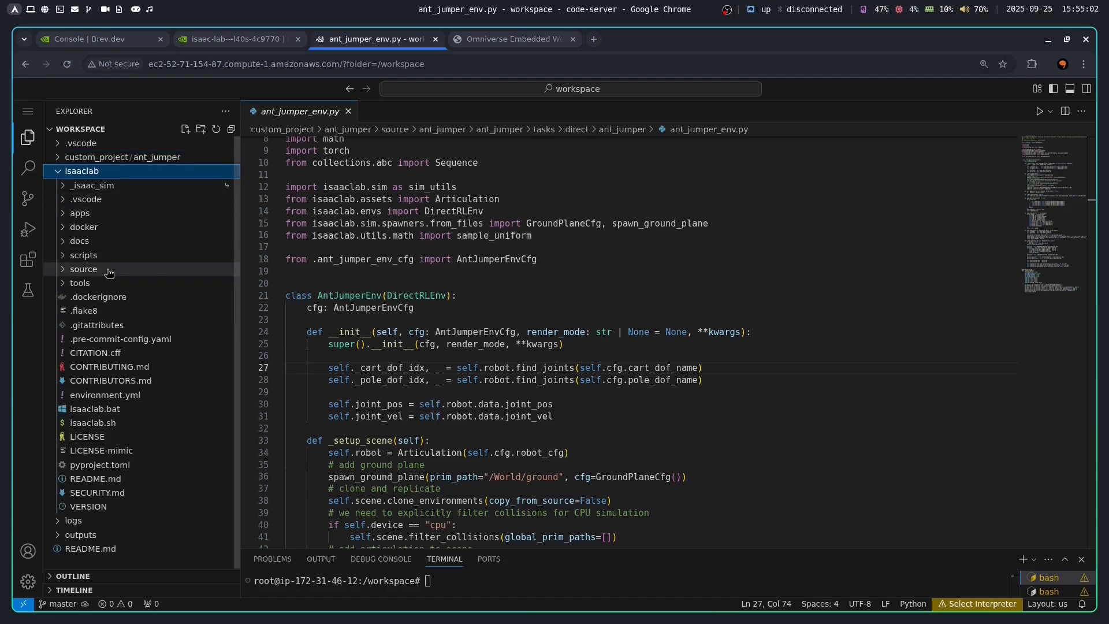
Browse isaaclab_tasks/direct to the existing Ant task environment file and scroll through it
left_click(83, 270)
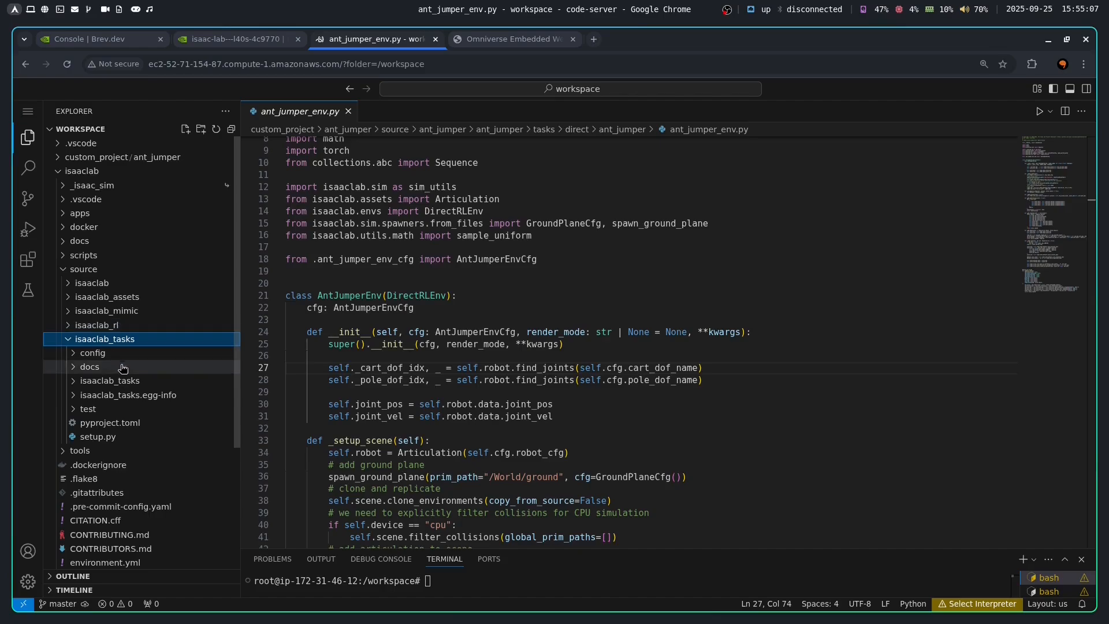
left_click(109, 379)
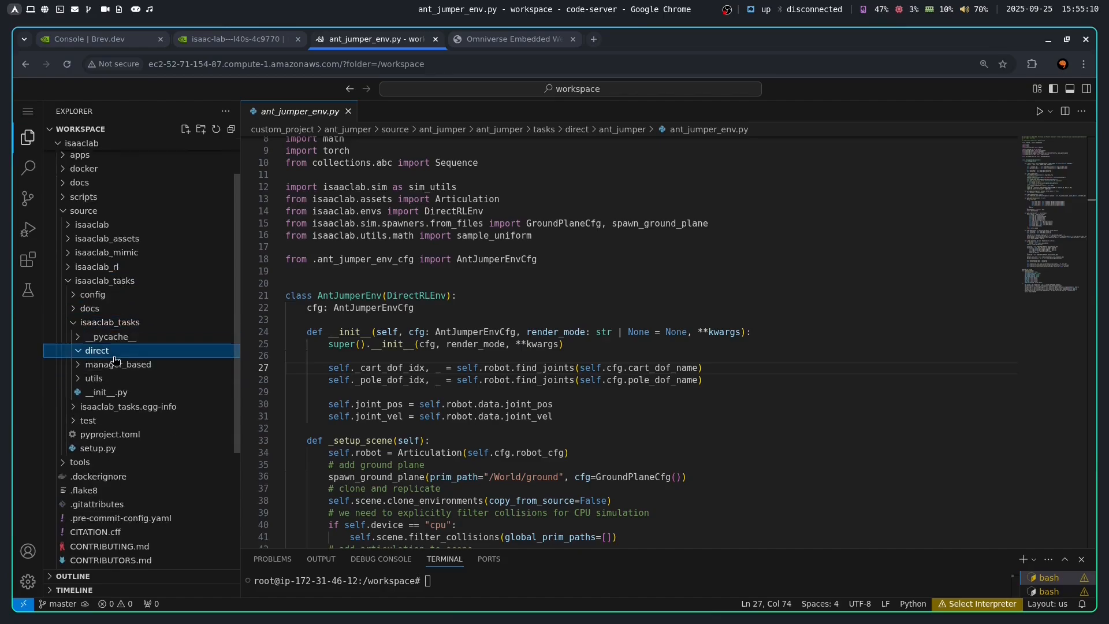
left_click(97, 350)
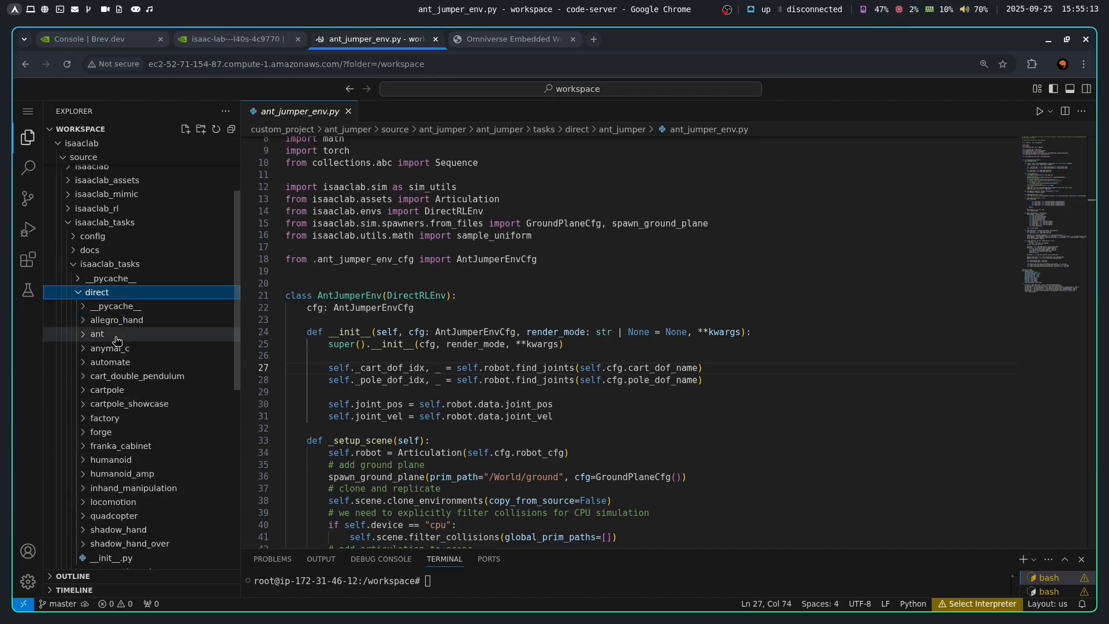
left_click(117, 332)
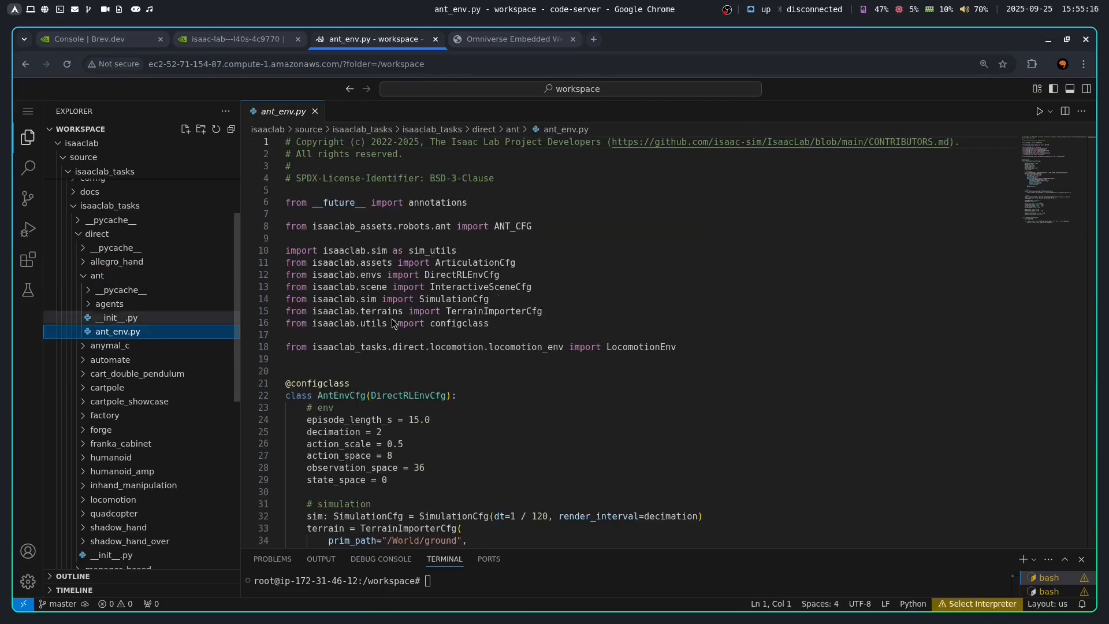
scroll("down", 3)
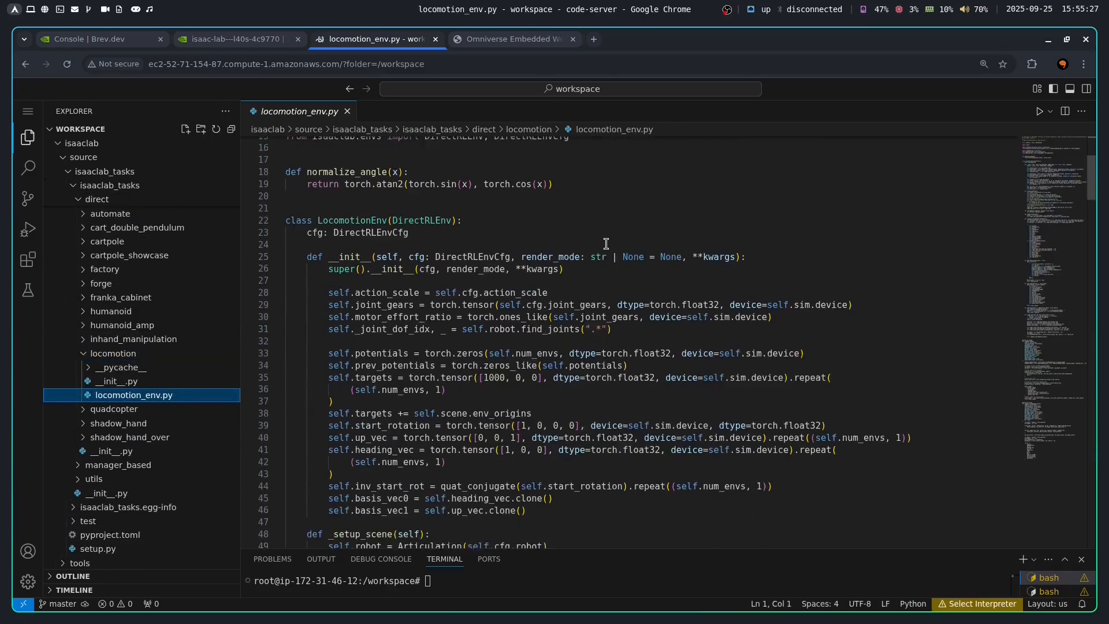
scroll("down", 3)
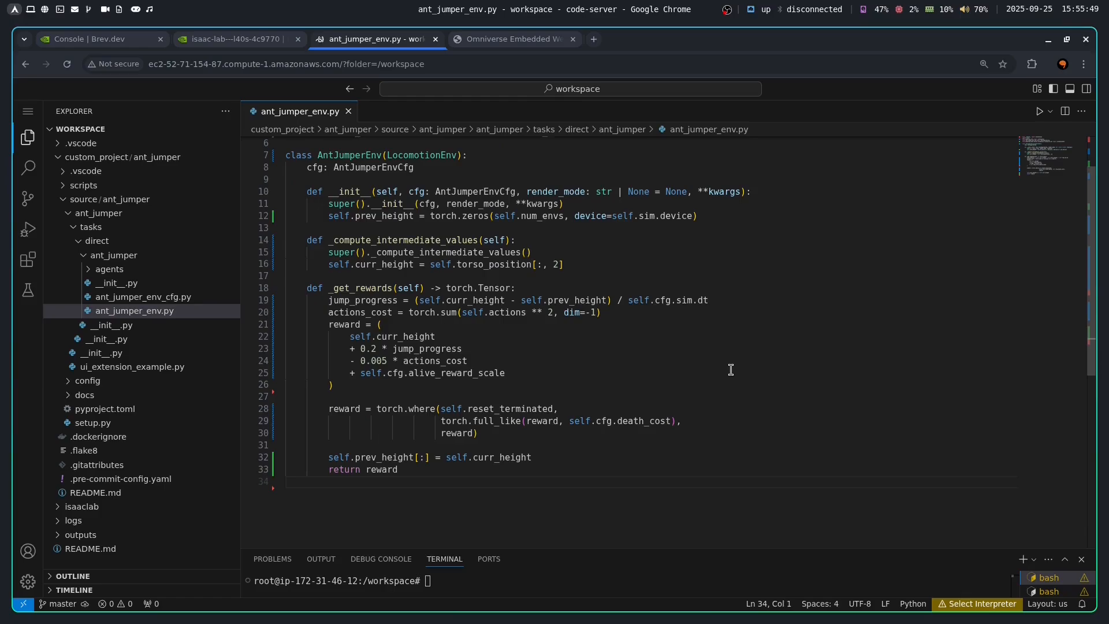
Bring up ant_jumper_env_cfg.py, still holding cartpole-based configuration, beside the environment file
scroll("up", 3)
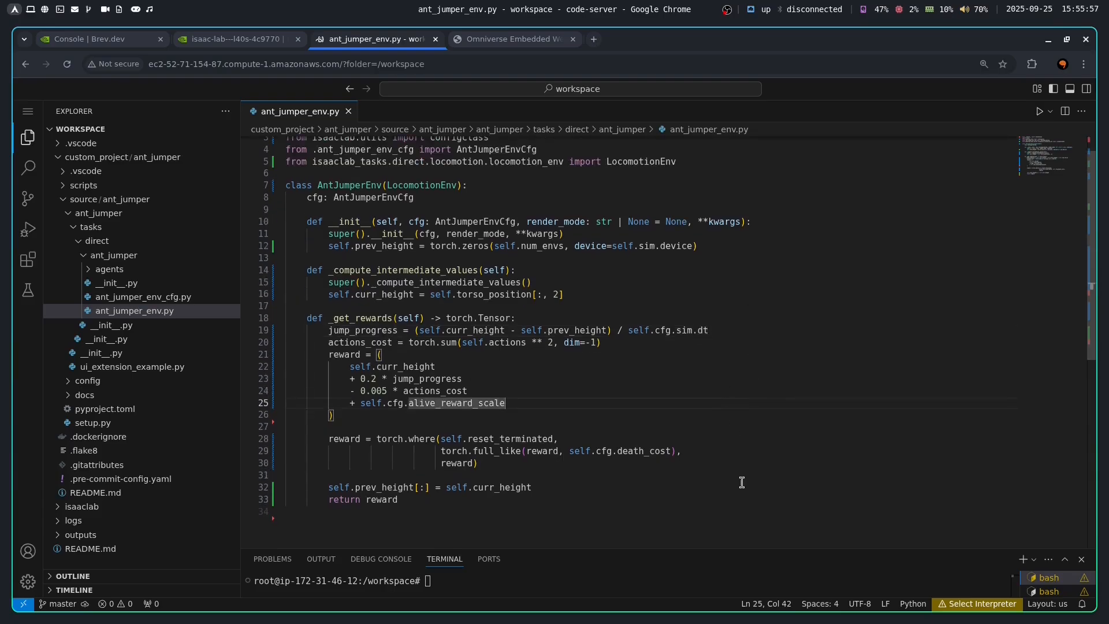
left_click(667, 508)
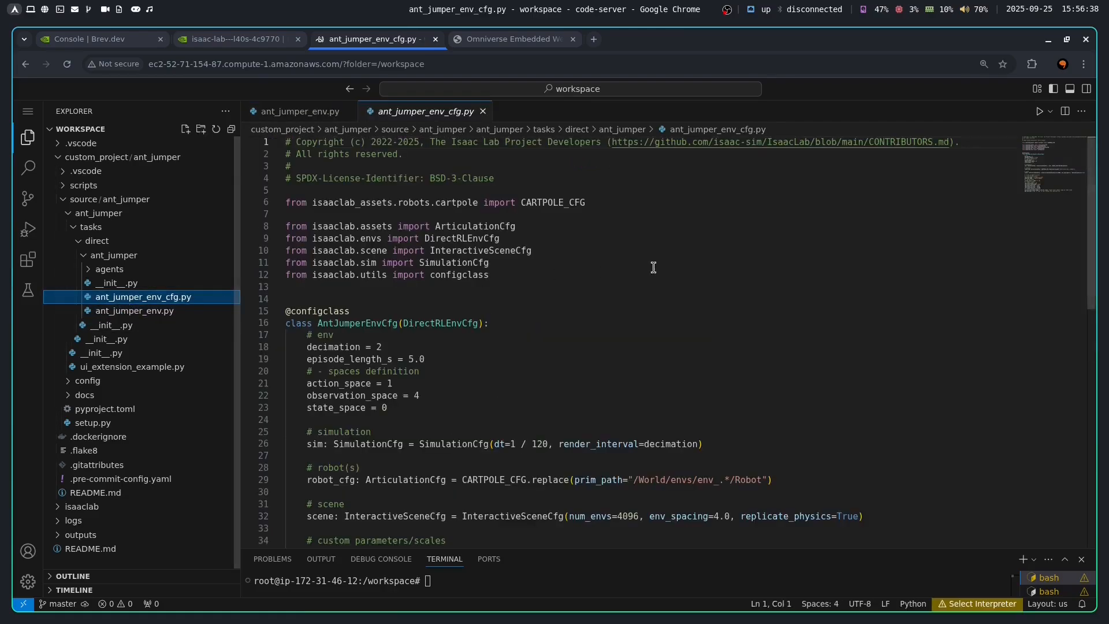
Expand the built-in ant task's agents folder to reach its skrl_ppo_cfg.yaml
scroll("down", 3)
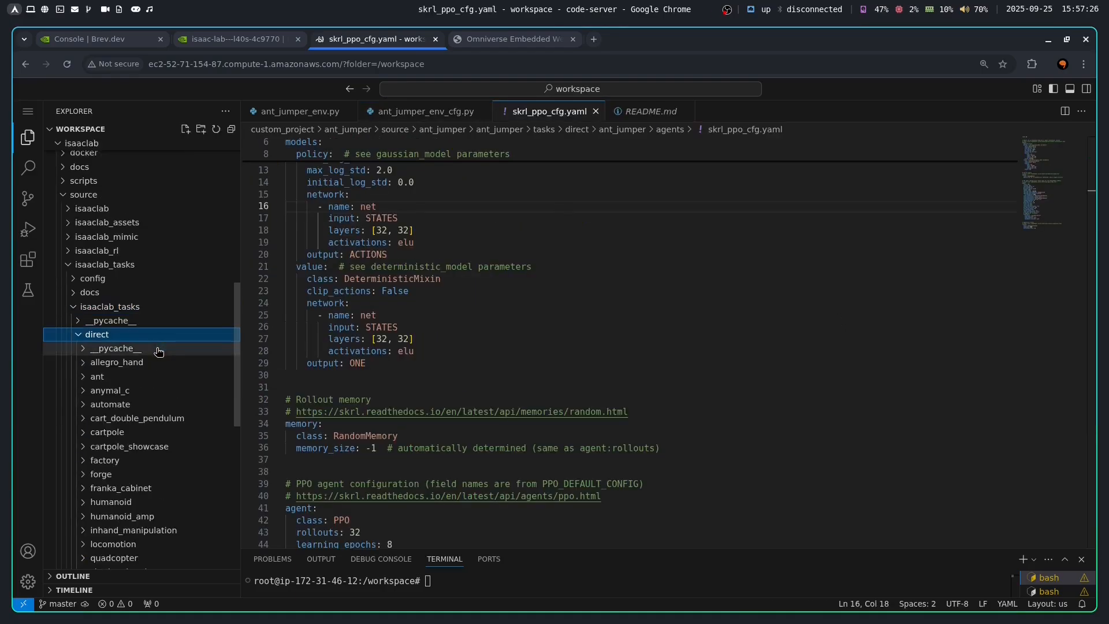
left_click(97, 375)
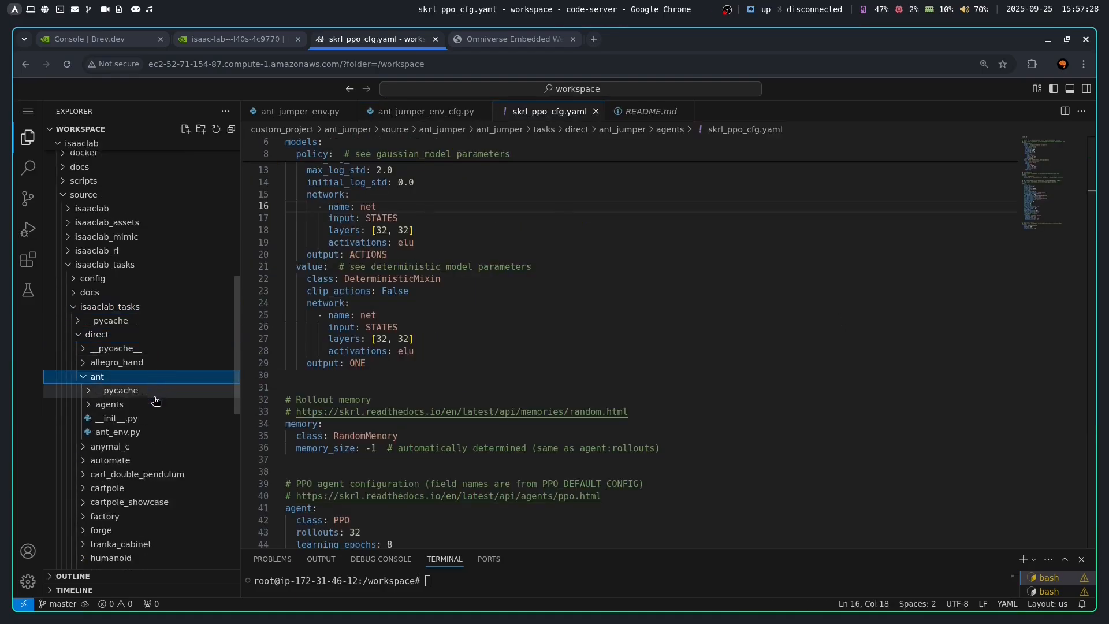
left_click(110, 404)
type("python")
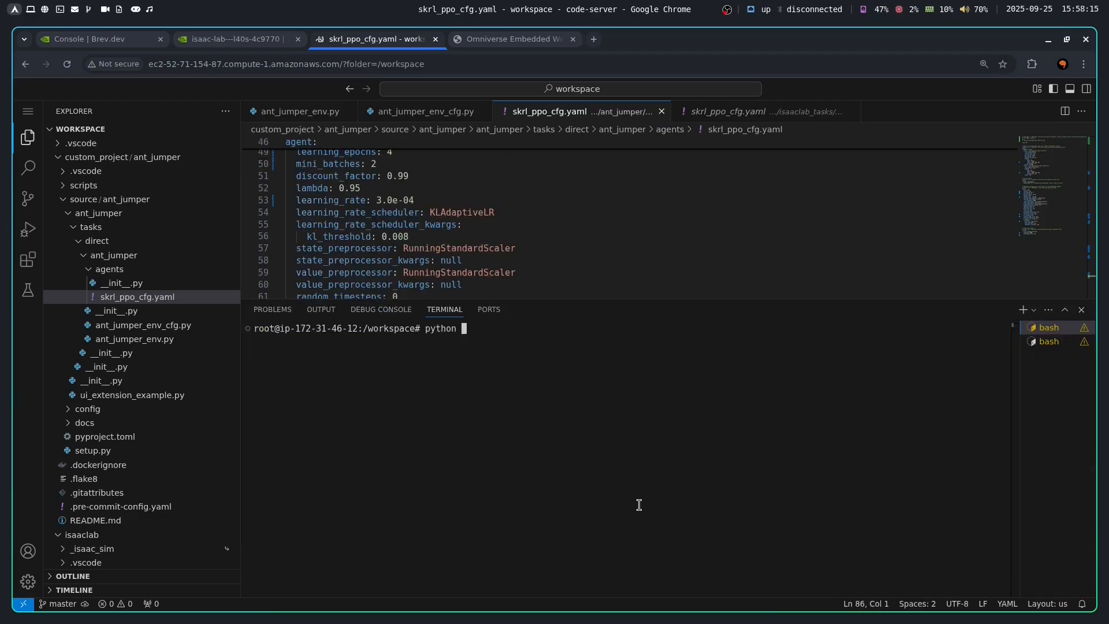
Run python -m pip install -e on ant_jumper/source/ant_jumper to install the package
type("-m pip install -e custom_project/")
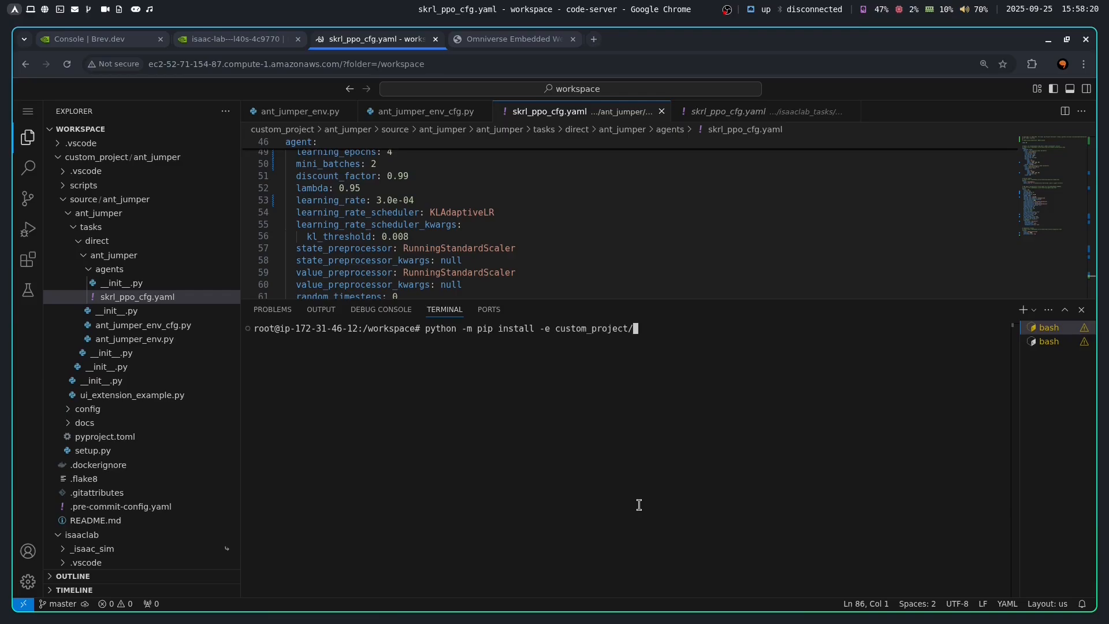
type("ant_jumper/s")
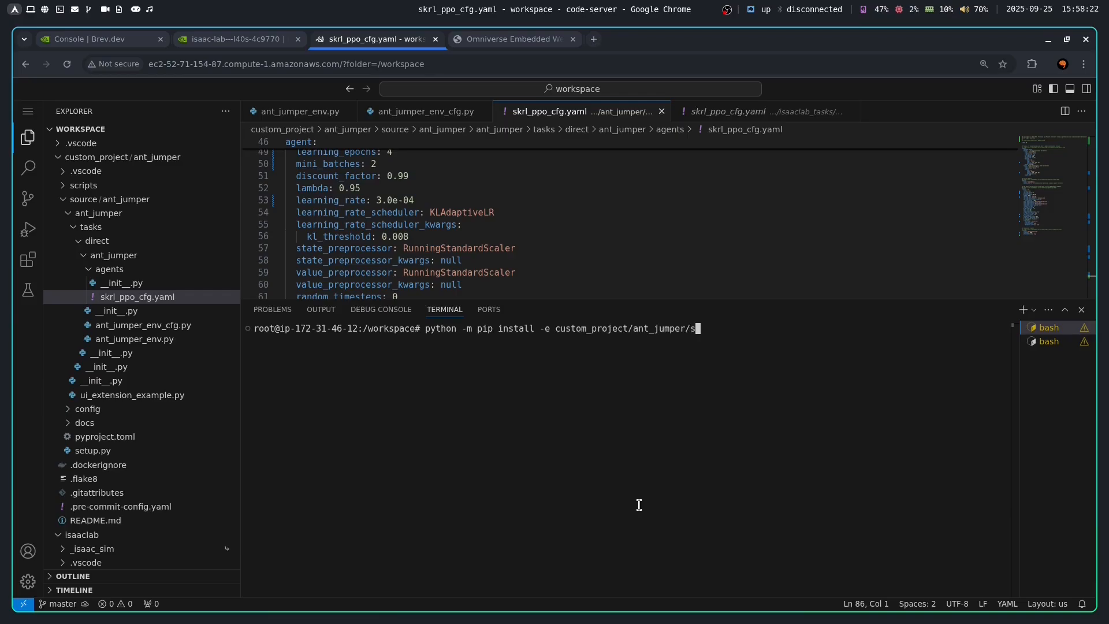
type("ource/ant_jumper/")
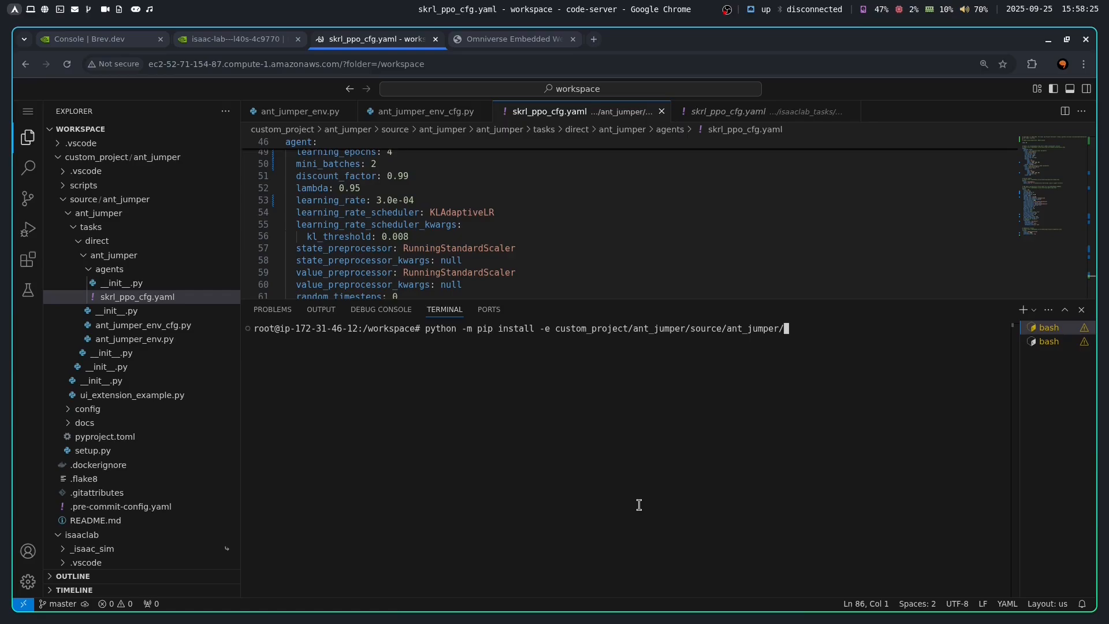
key("Return")
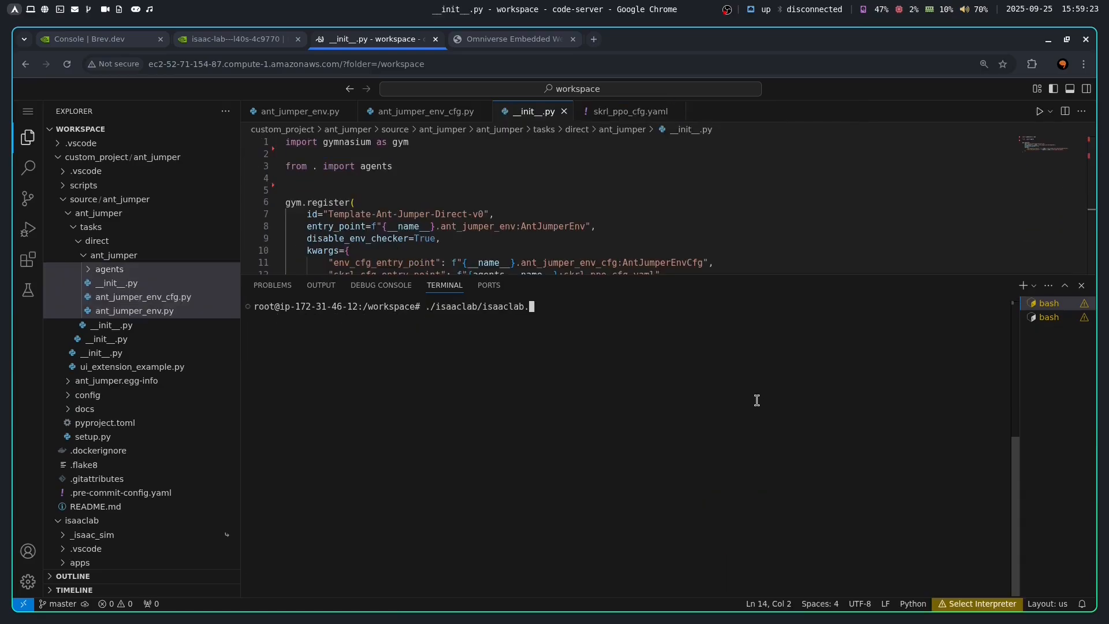
Run isaaclab.sh -p with the project's list_envs script, showing Template-Ant-Jumper-Direct-v0 registered
type("sh -p custom_project/ant_jumper/")
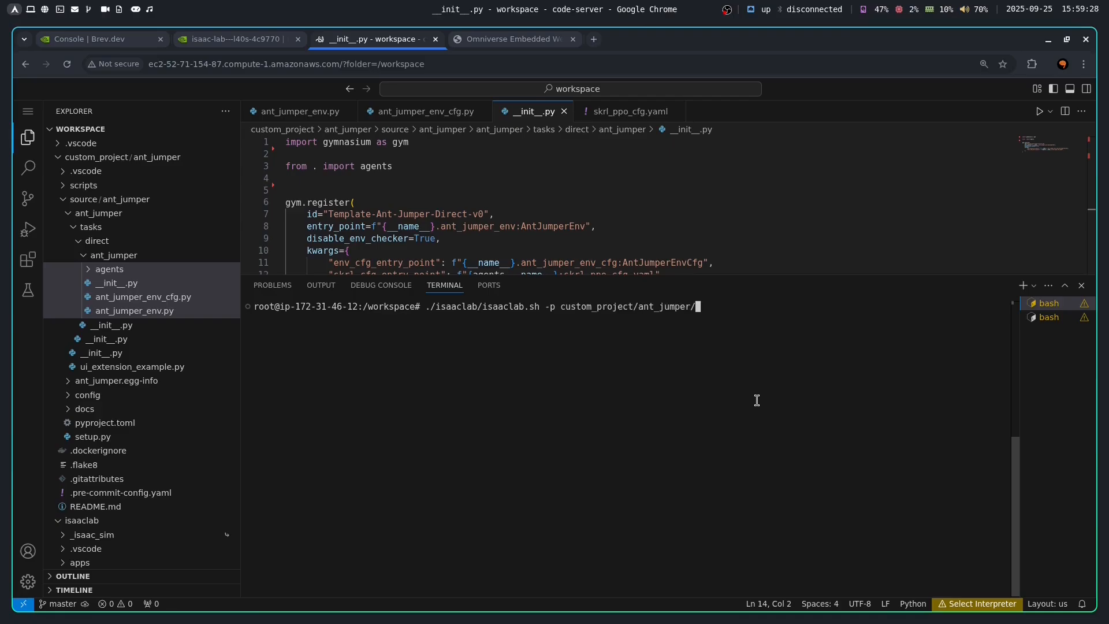
key("Return")
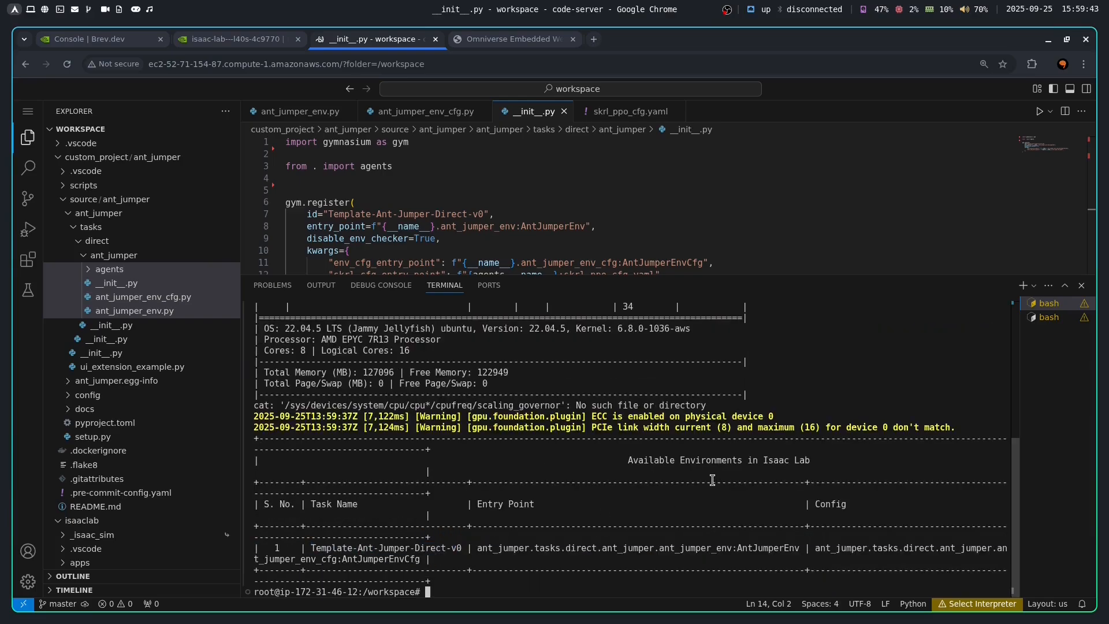
double_click(386, 548)
type("./isaaclab/isaaclab.sh -p custom_project/")
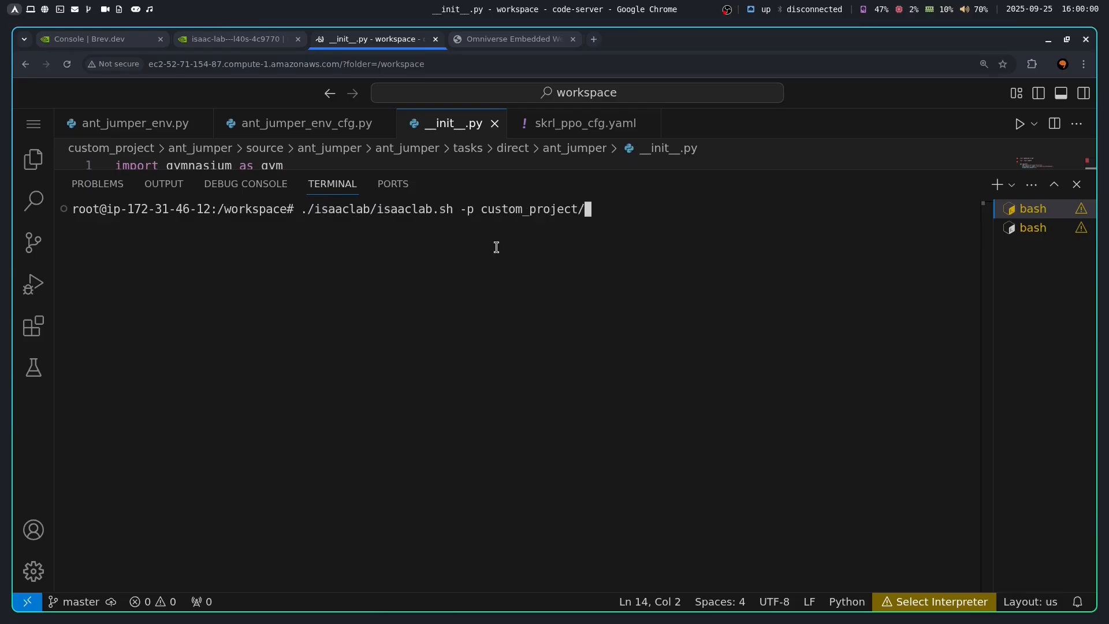
Launch isaaclab.sh -p scripts/skrl/train.py --task Template-Ant-Jumper-Direct-v0 to start training
type("ant_jumper/scripts/skrl/train.py --task Template-Ant-Jumper-Direct-v0")
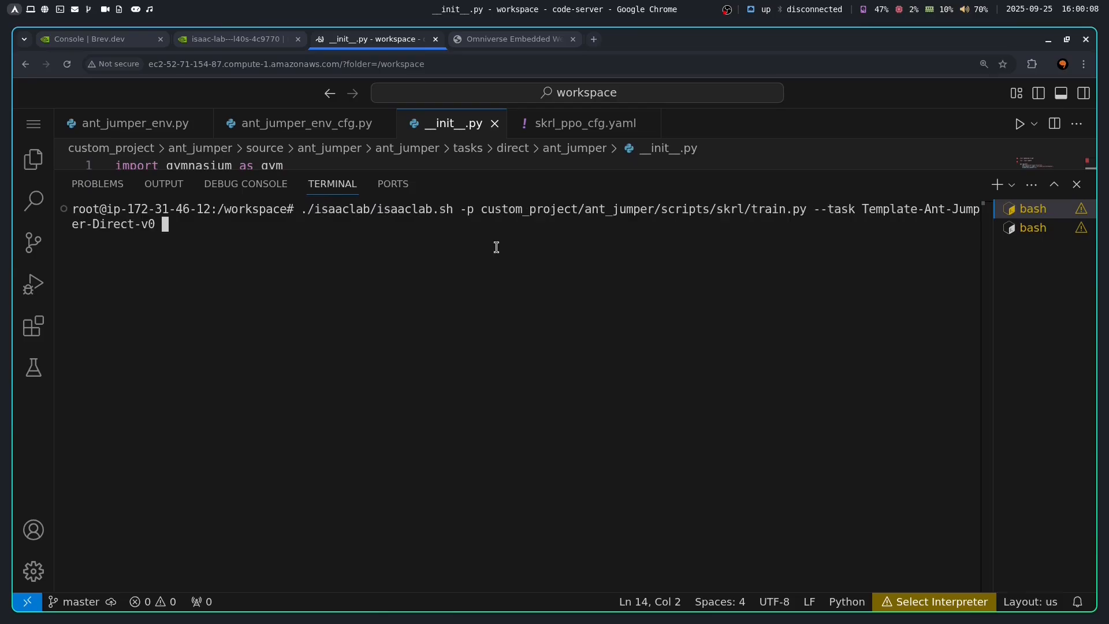
key("Return")
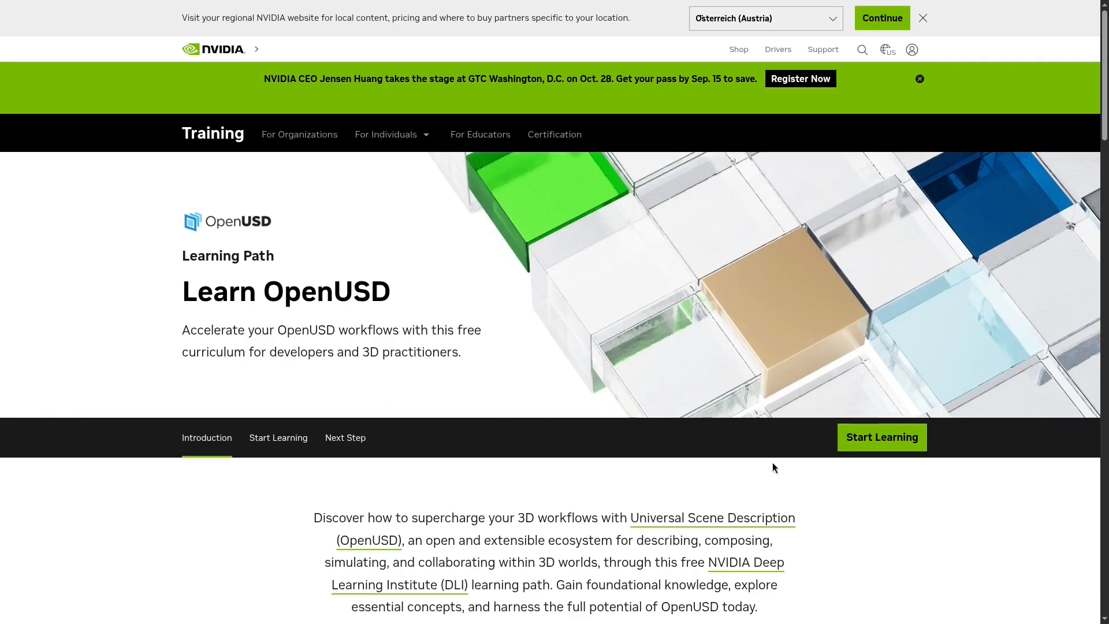
mouse_move(949, 495)
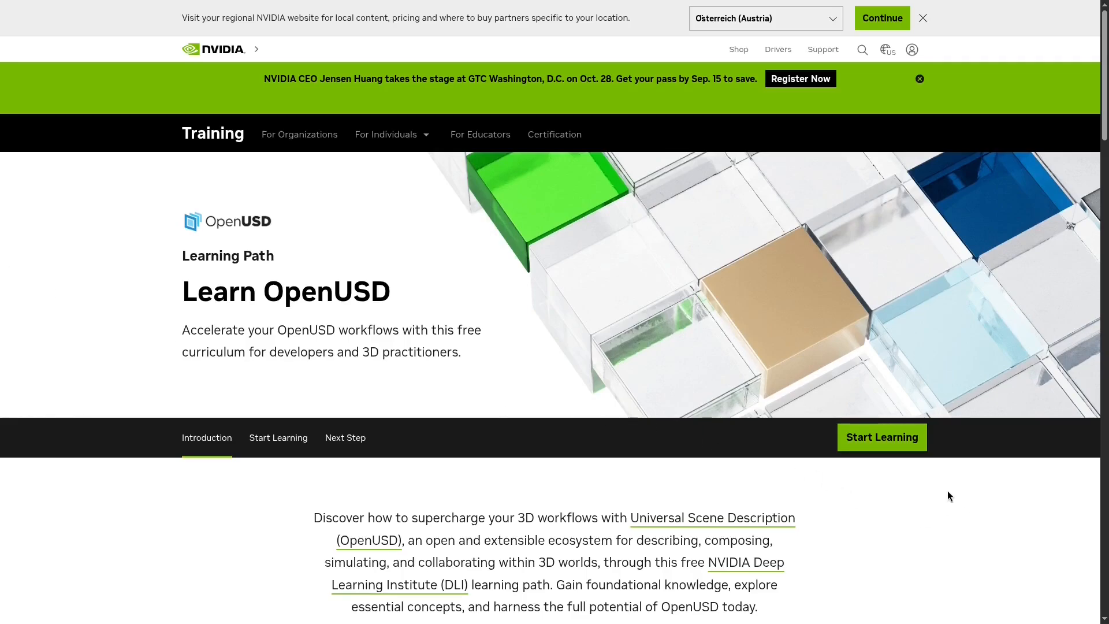
scroll("down", 3)
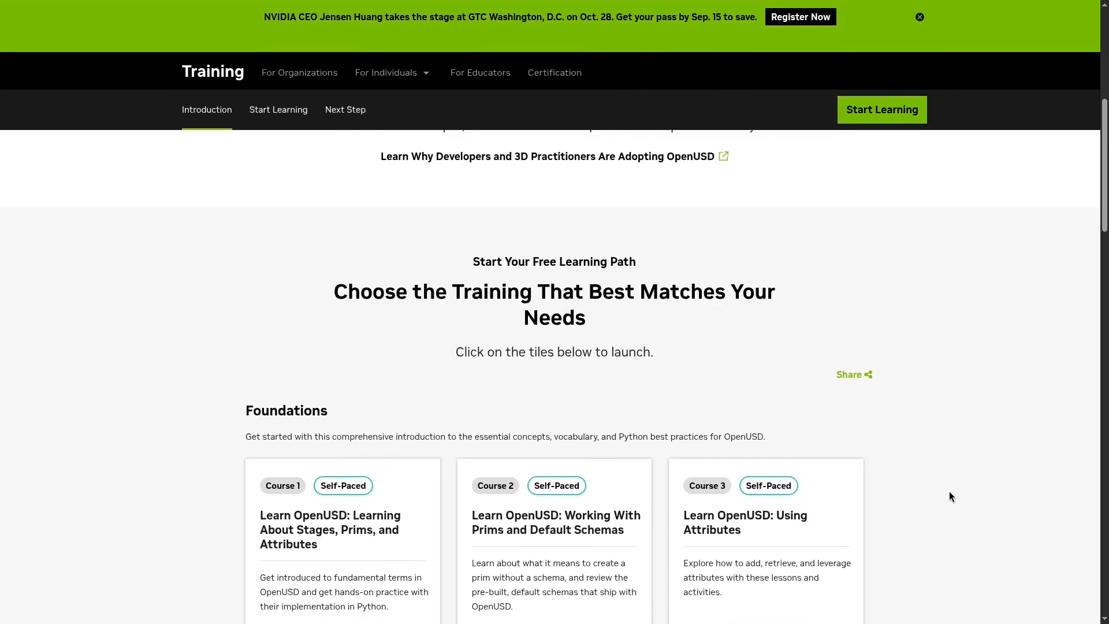
scroll("down", 3)
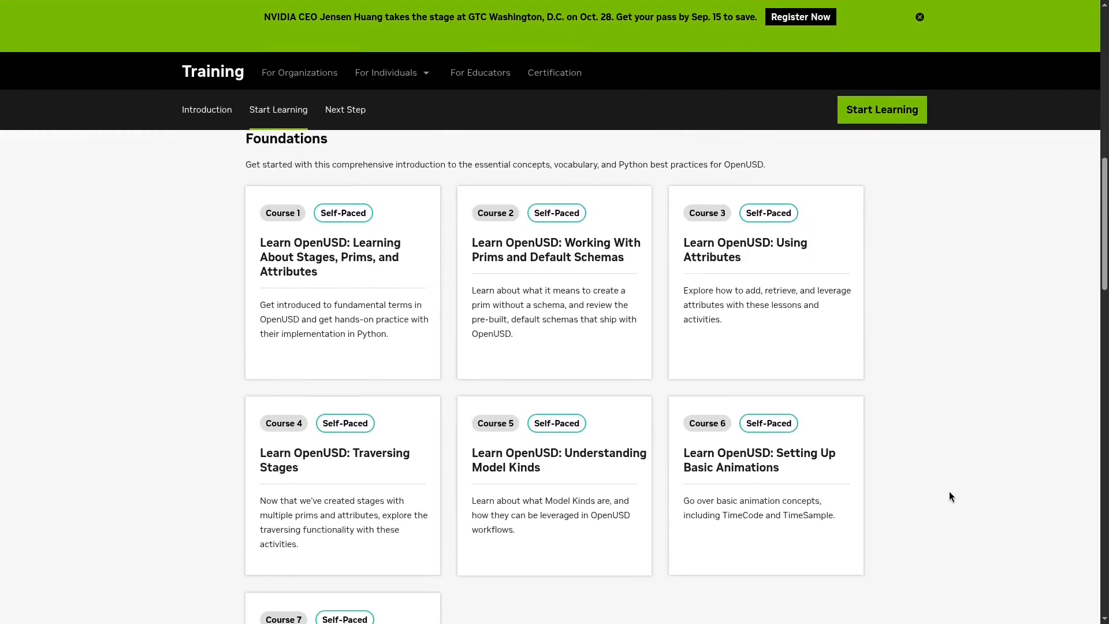
scroll("up", 3)
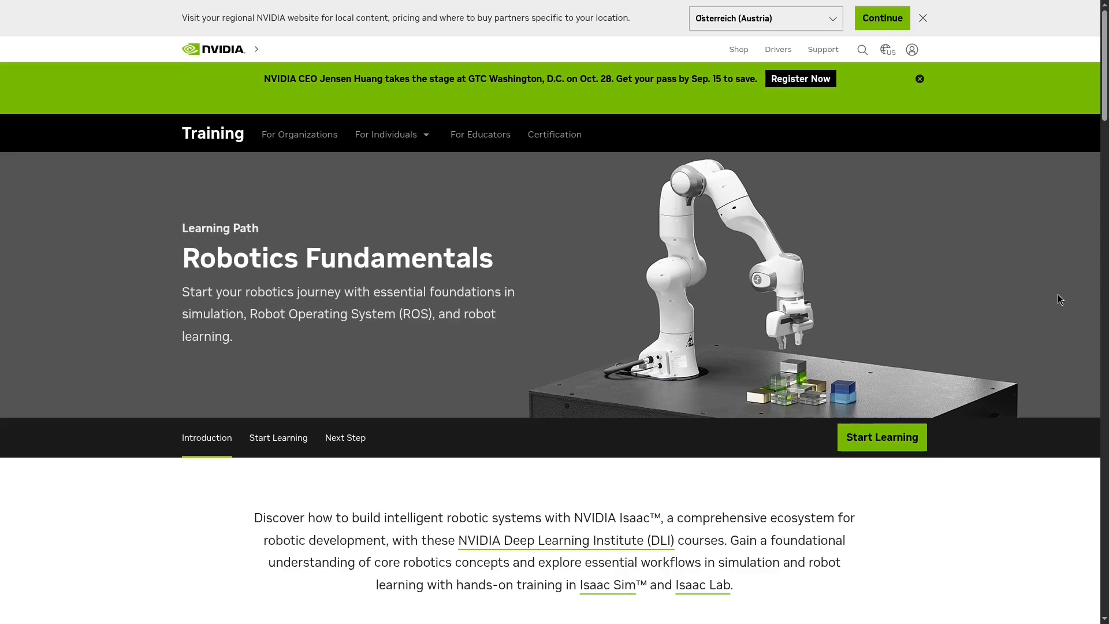
scroll("down", 3)
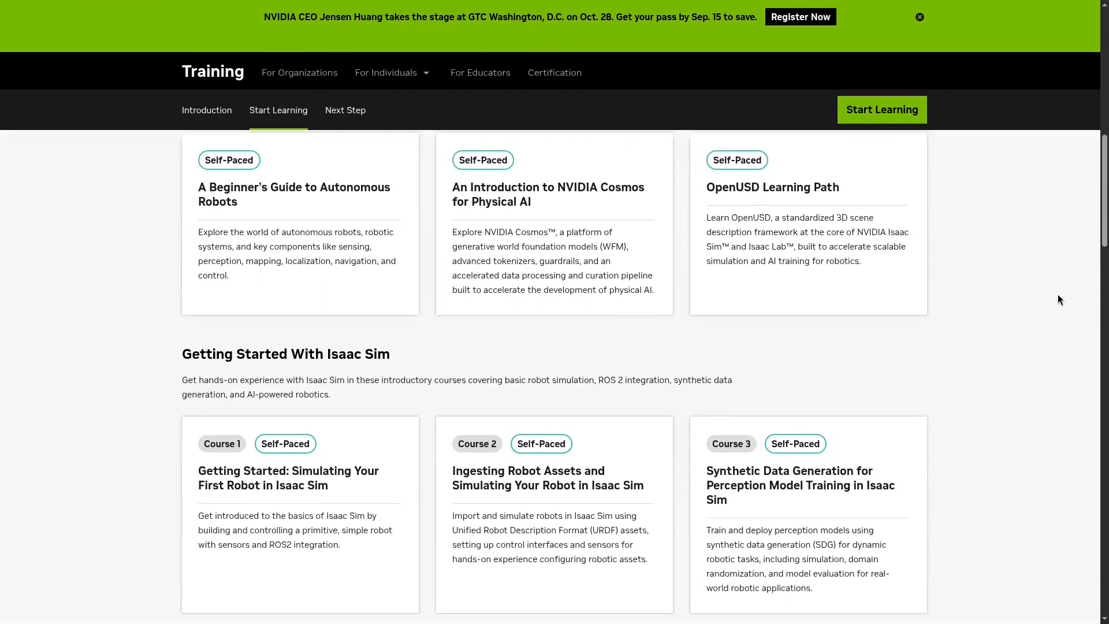
scroll("down", 3)
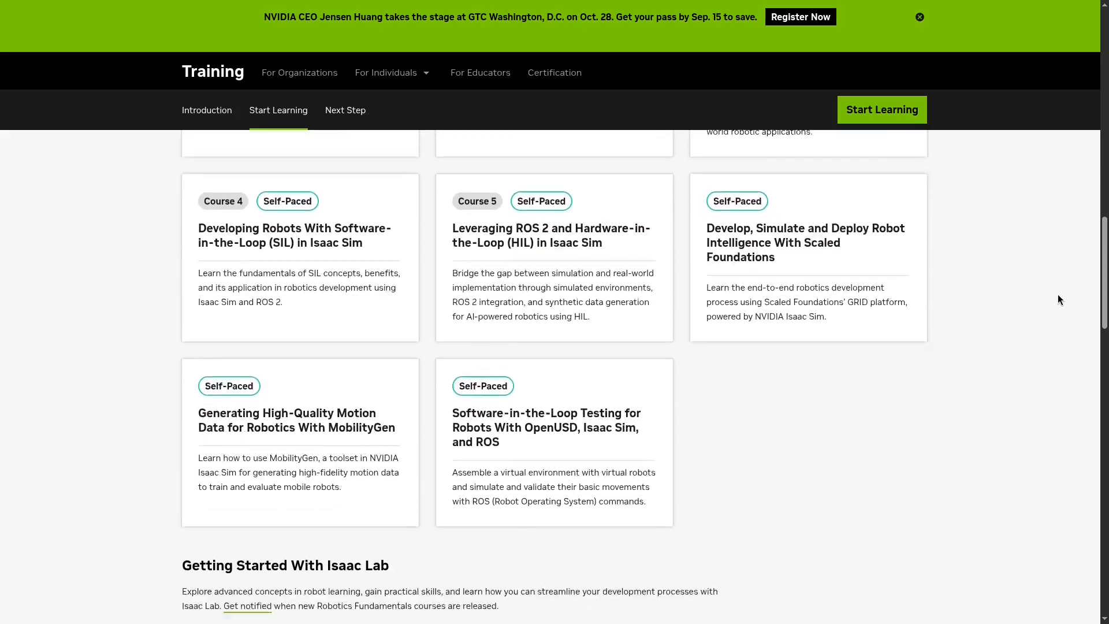
scroll("down", 3)
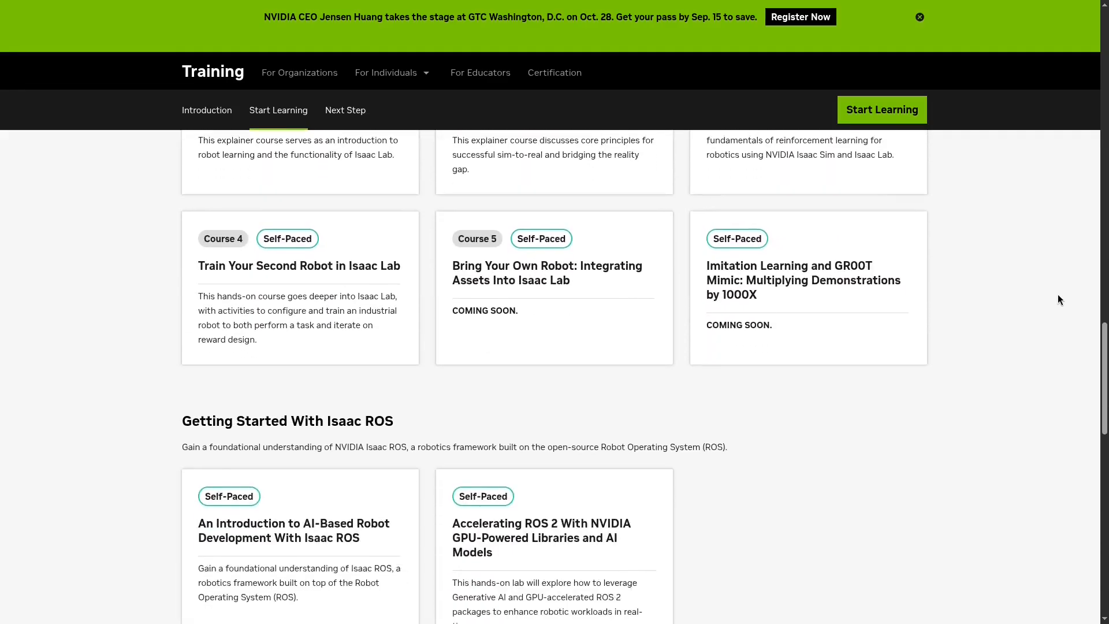
scroll("down", 3)
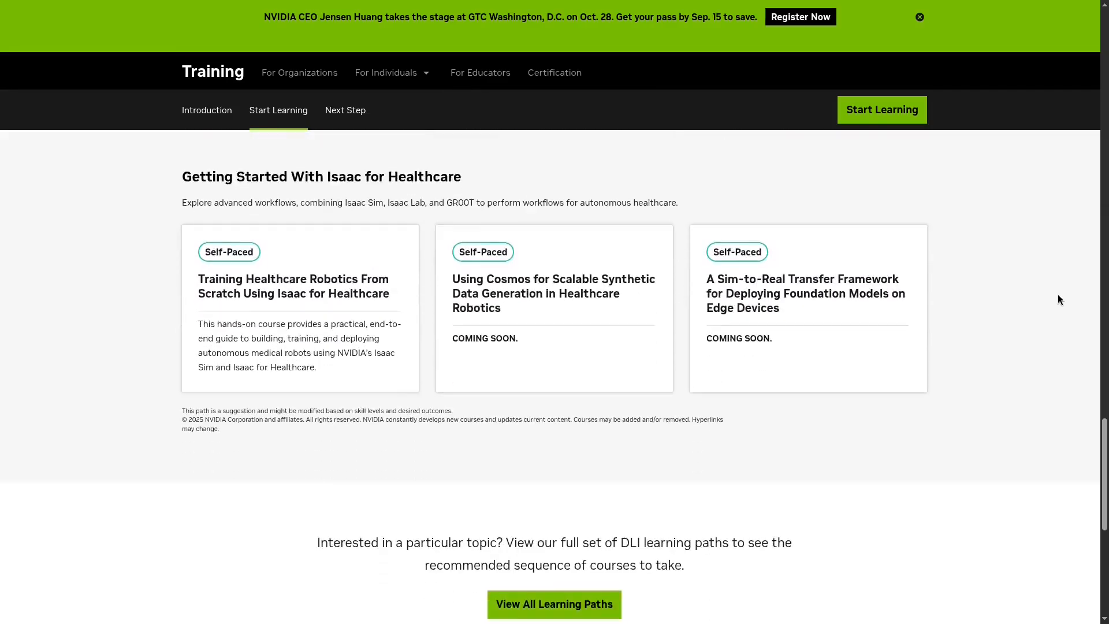
scroll("down", 3)
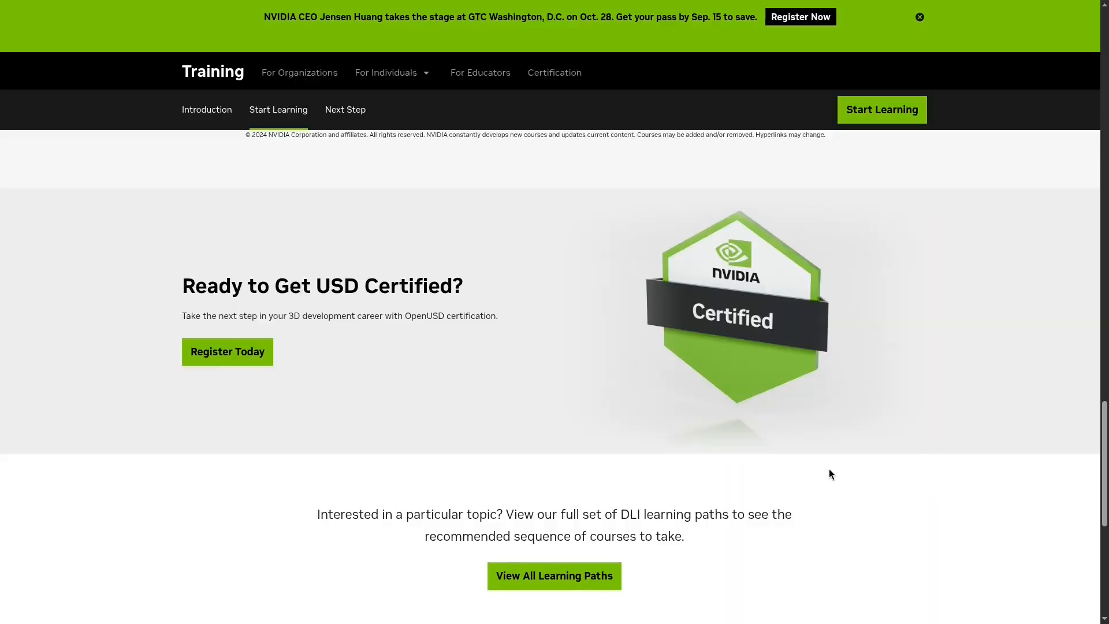
mouse_move(473, 364)
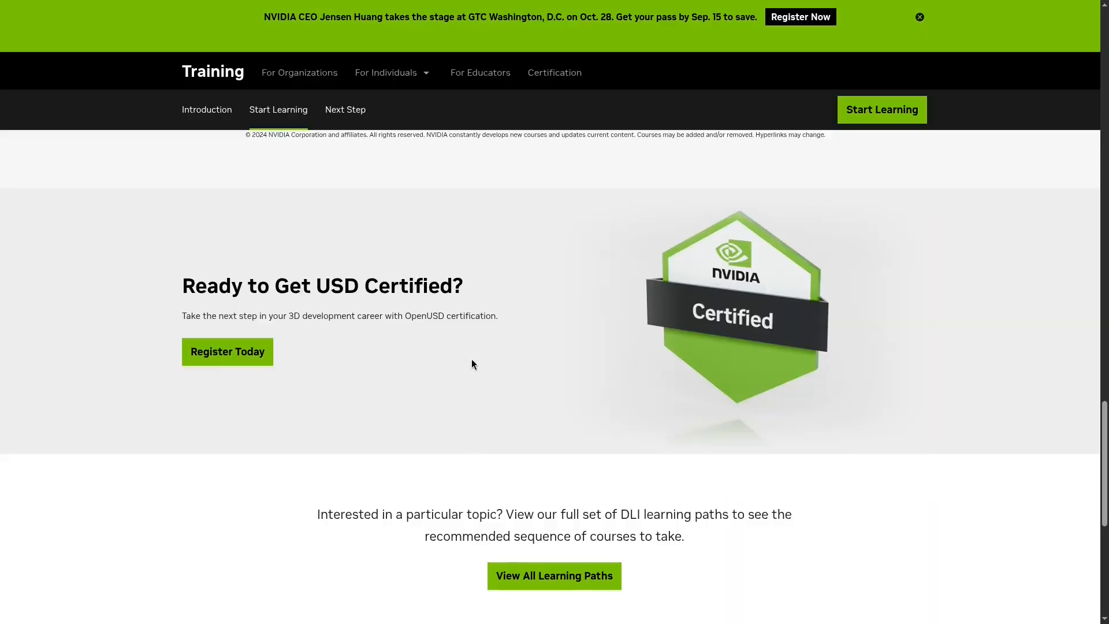
scroll("up", 3)
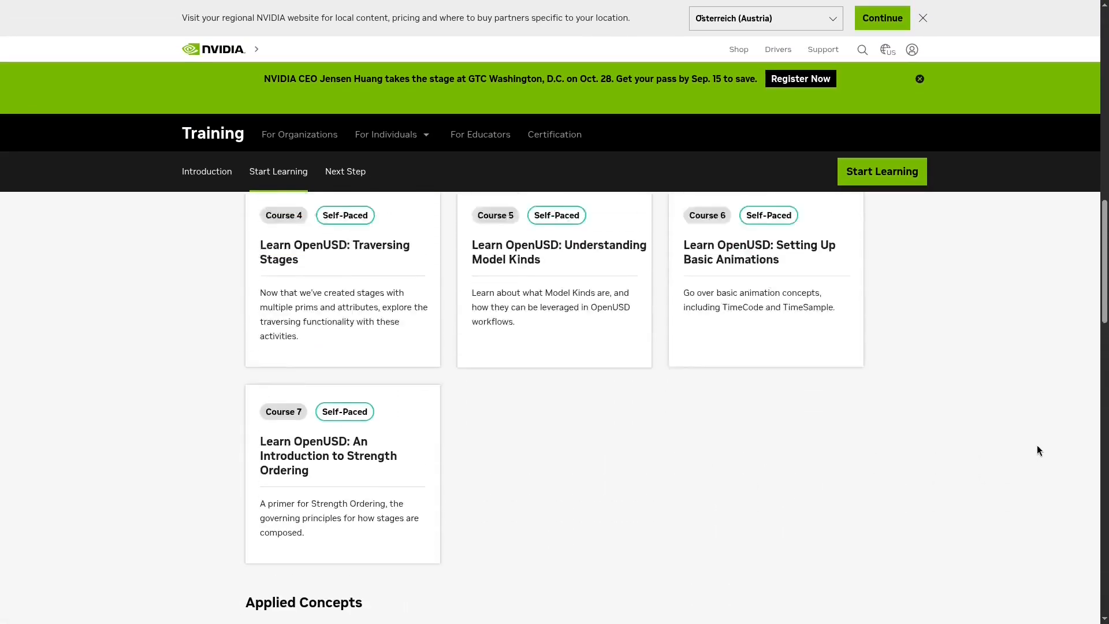